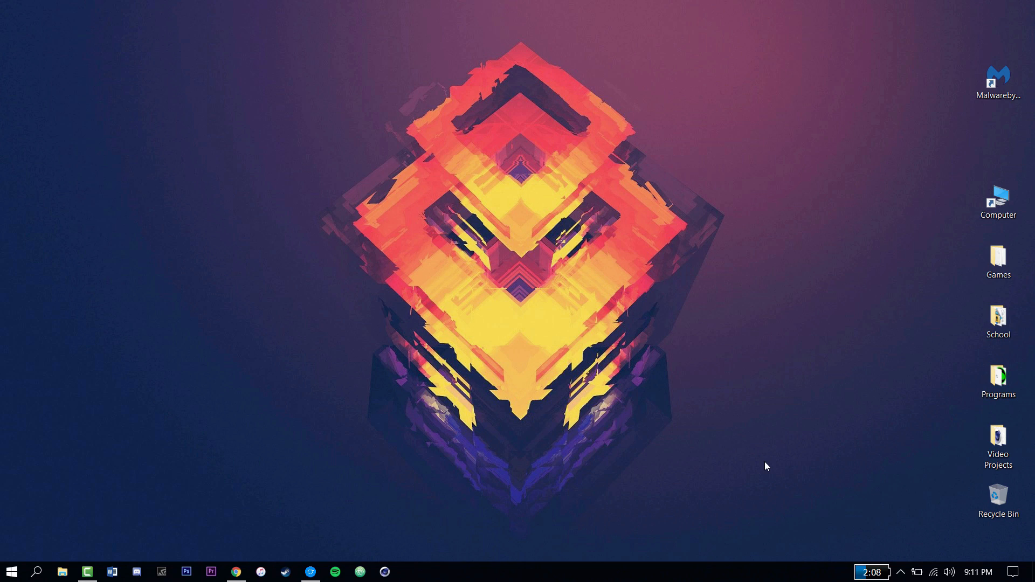
mouse_move(680, 415)
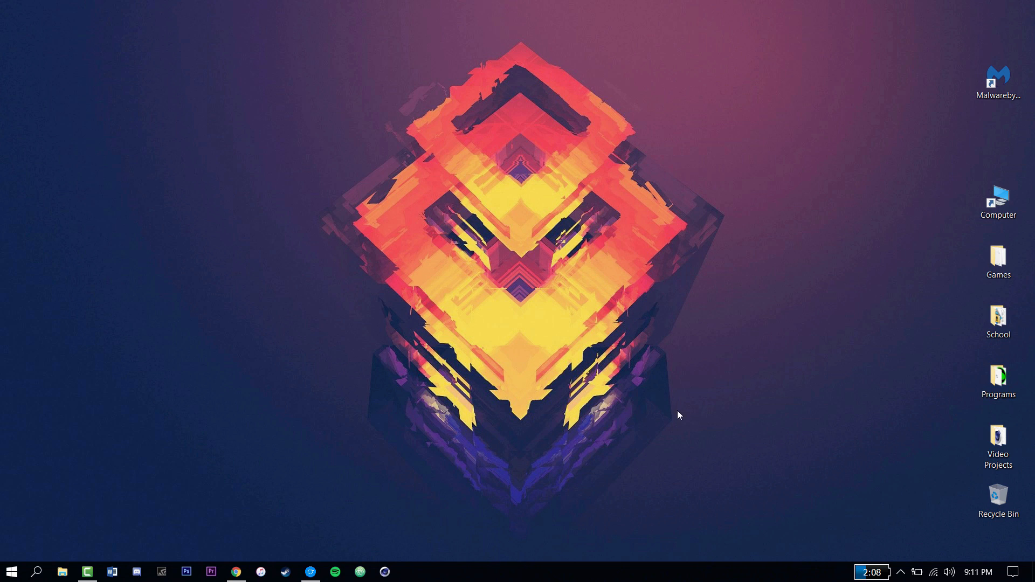
mouse_move(960, 199)
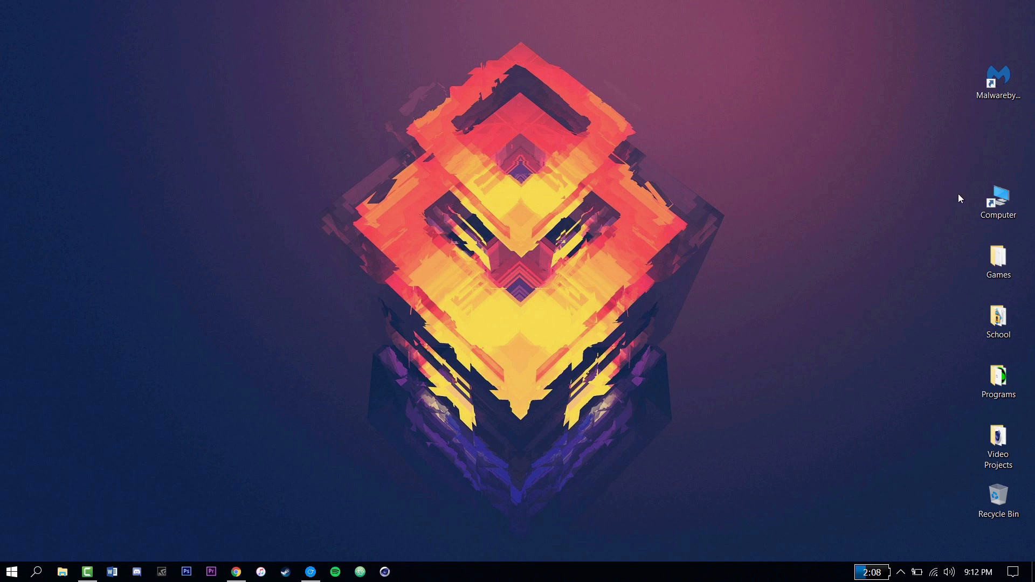
Step: Open This PC in File Explorer from the desktop Computer shortcut
double_click(998, 198)
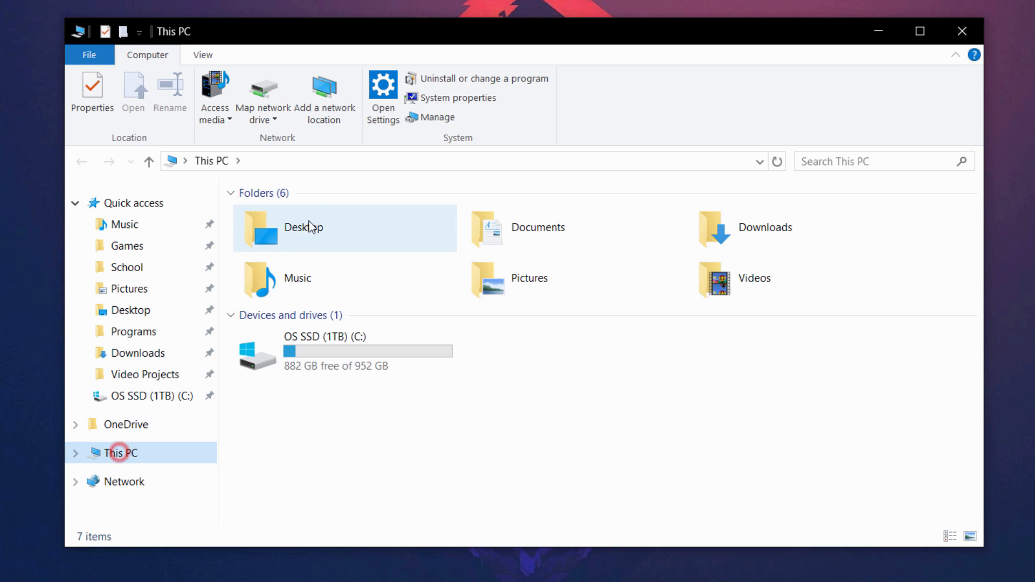
mouse_move(150, 62)
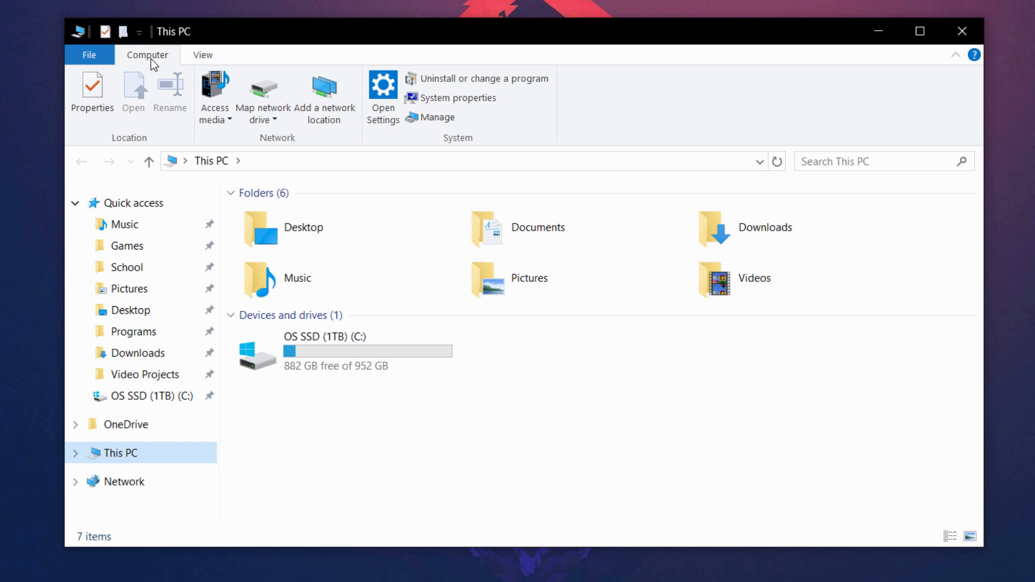
mouse_move(502, 77)
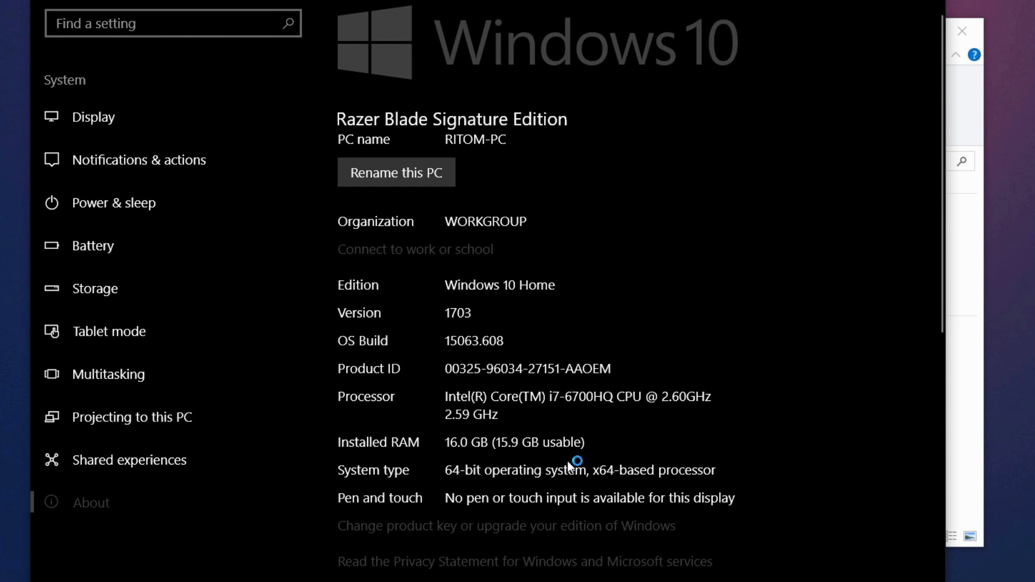
mouse_move(524, 454)
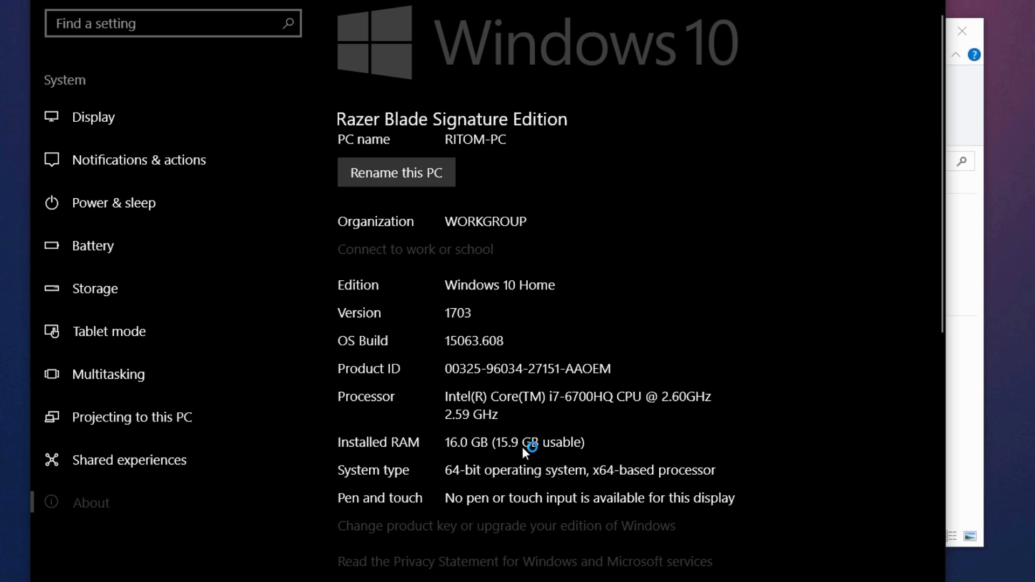
mouse_move(597, 465)
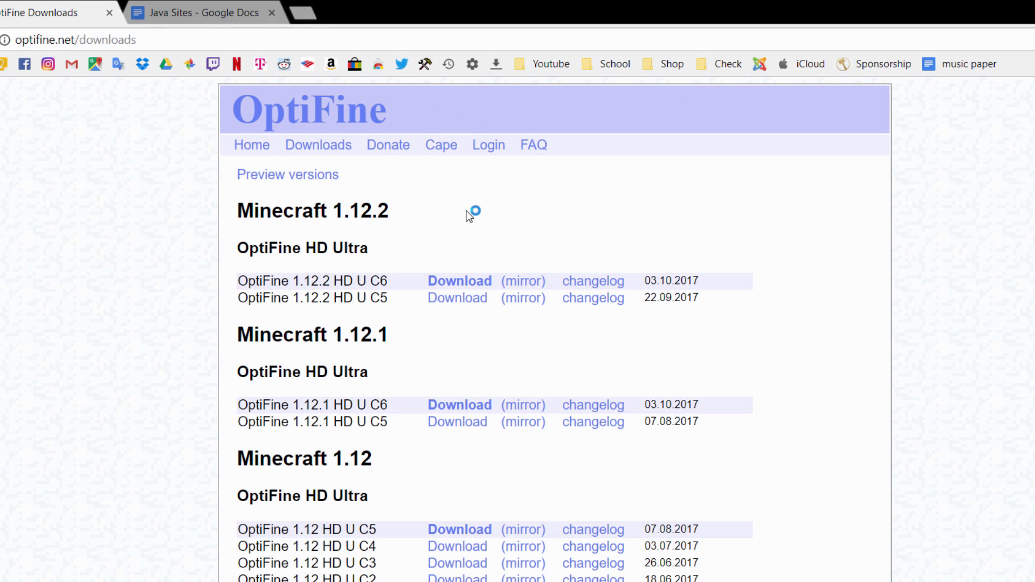
mouse_move(447, 210)
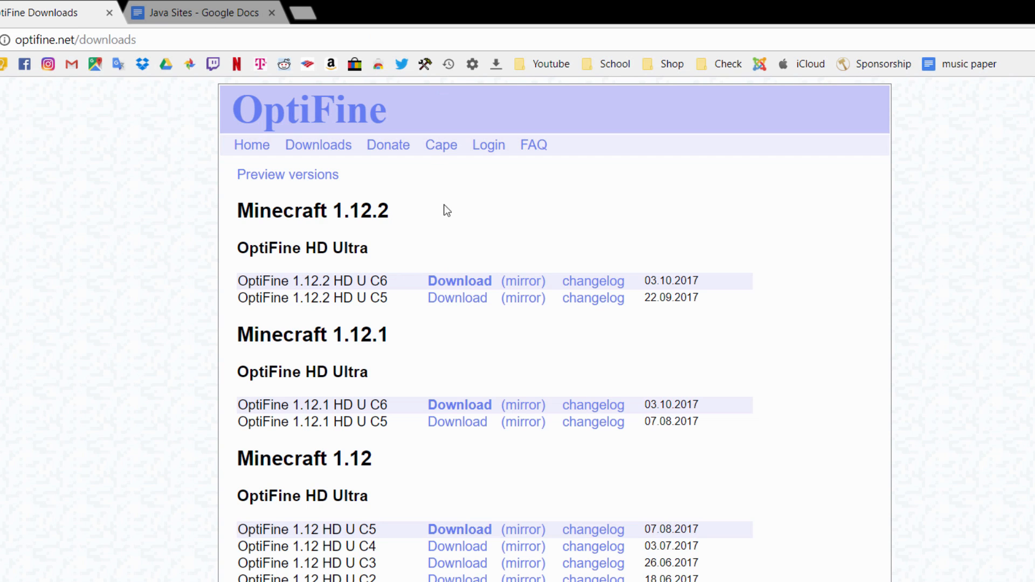
mouse_move(392, 294)
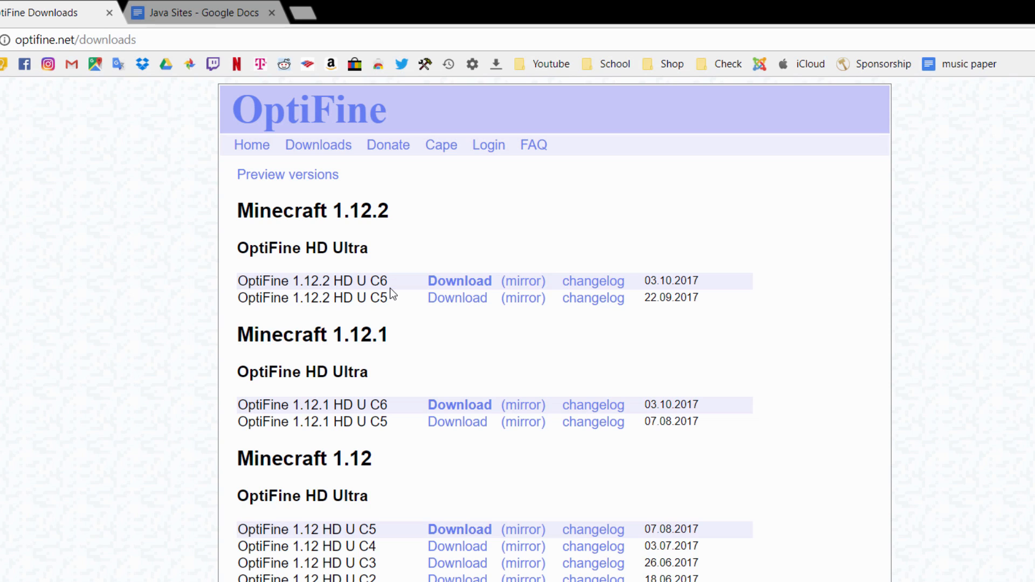
mouse_move(450, 241)
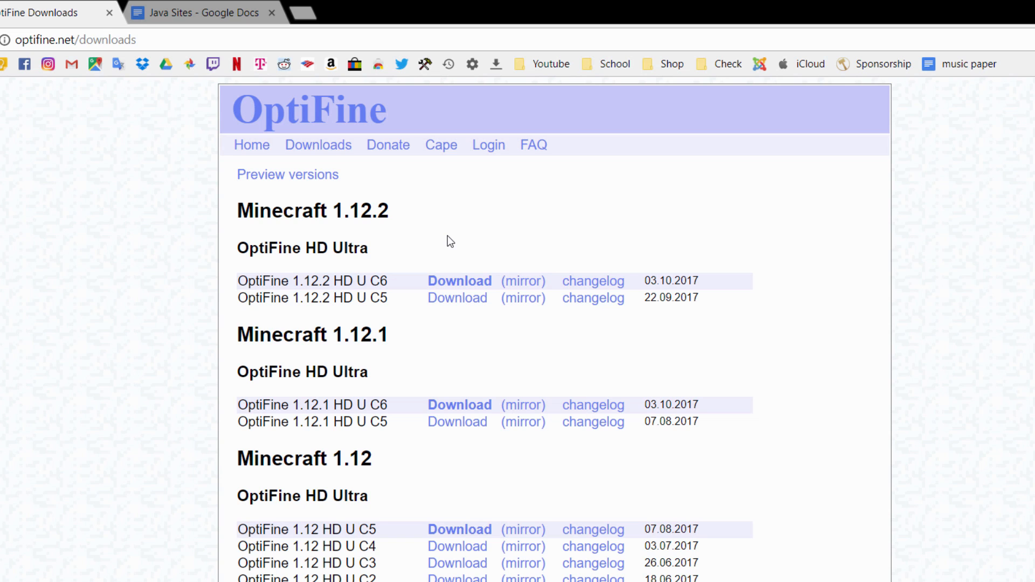
mouse_move(297, 276)
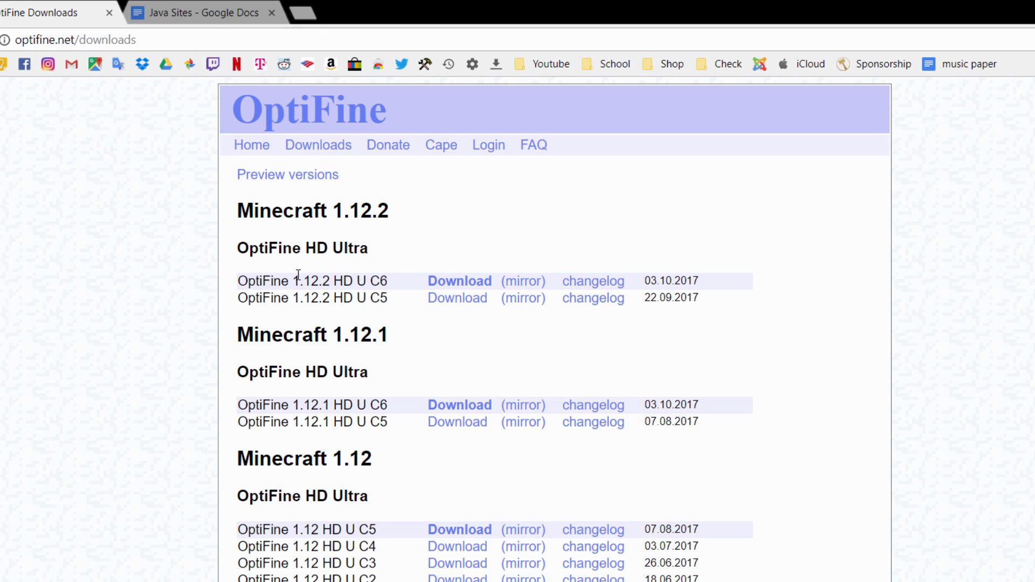
Step: Pick OptiFine 1.12.2 HD U C6 and start its download from the mirror link
double_click(346, 281)
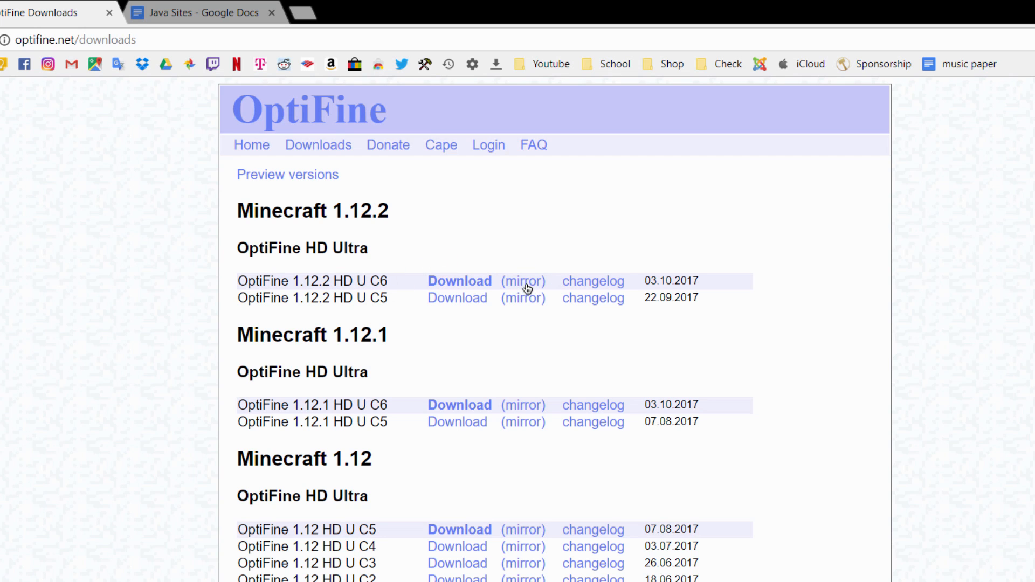
left_click(460, 281)
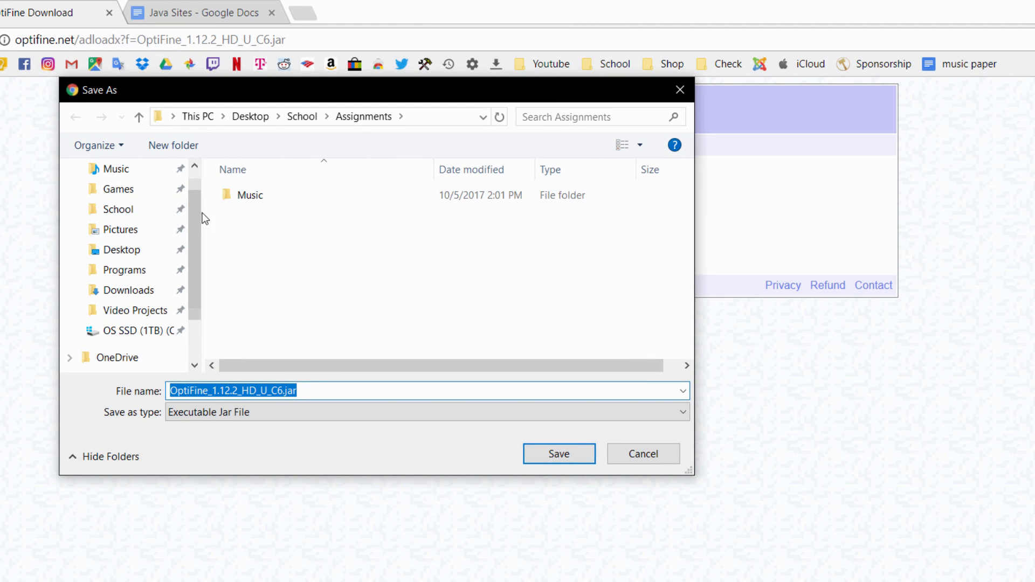
Step: Save OptiFine_1.12.2_HD_U_C6.jar to the Desktop and select its icon there
left_click(121, 283)
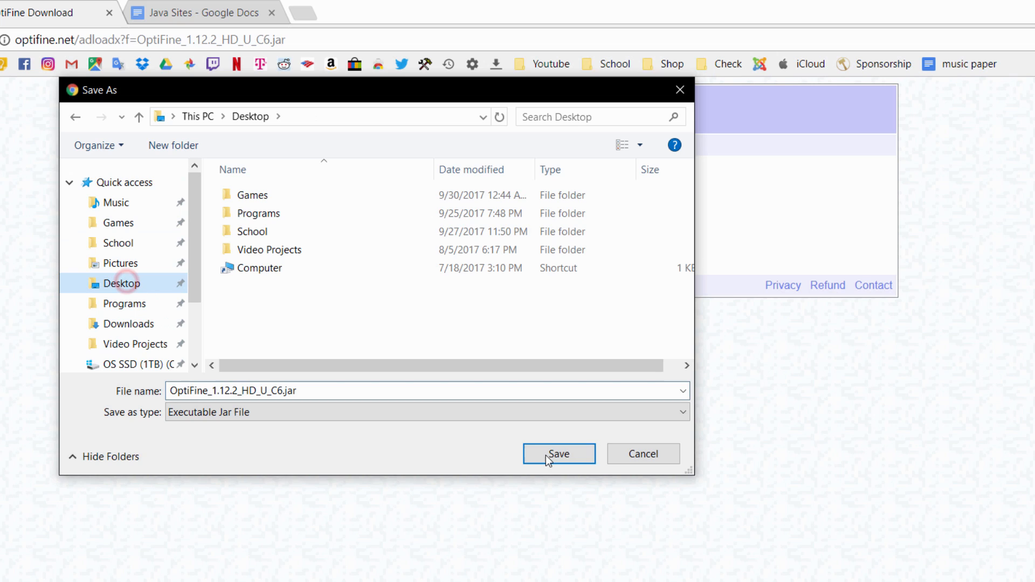
left_click(559, 454)
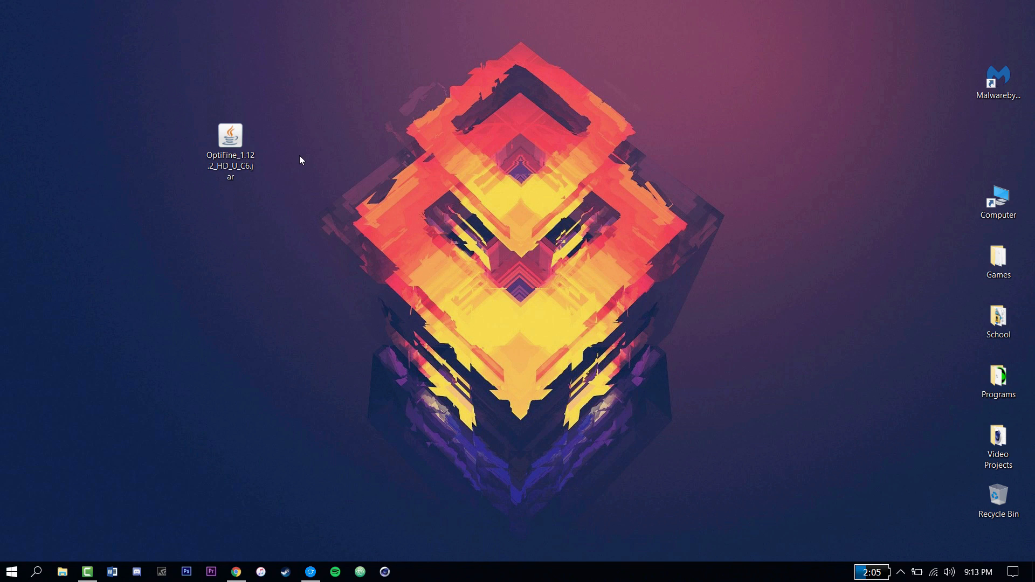
left_click(230, 142)
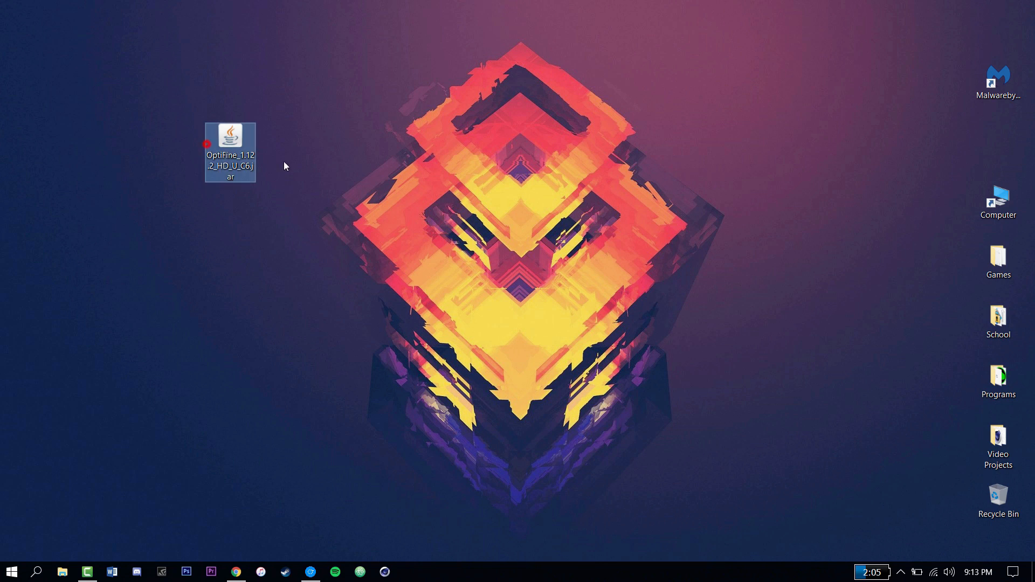
left_click(304, 335)
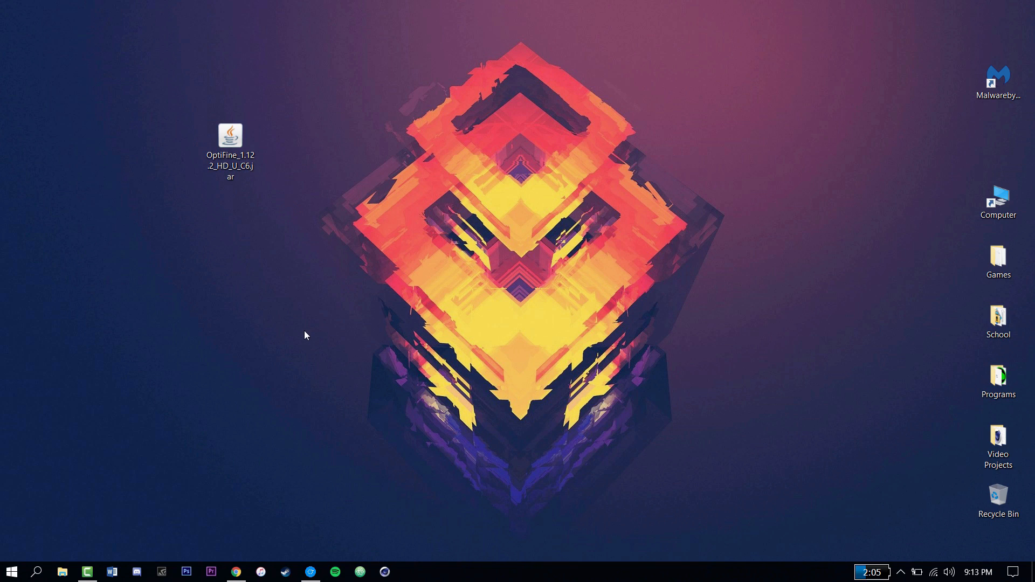
left_click(230, 136)
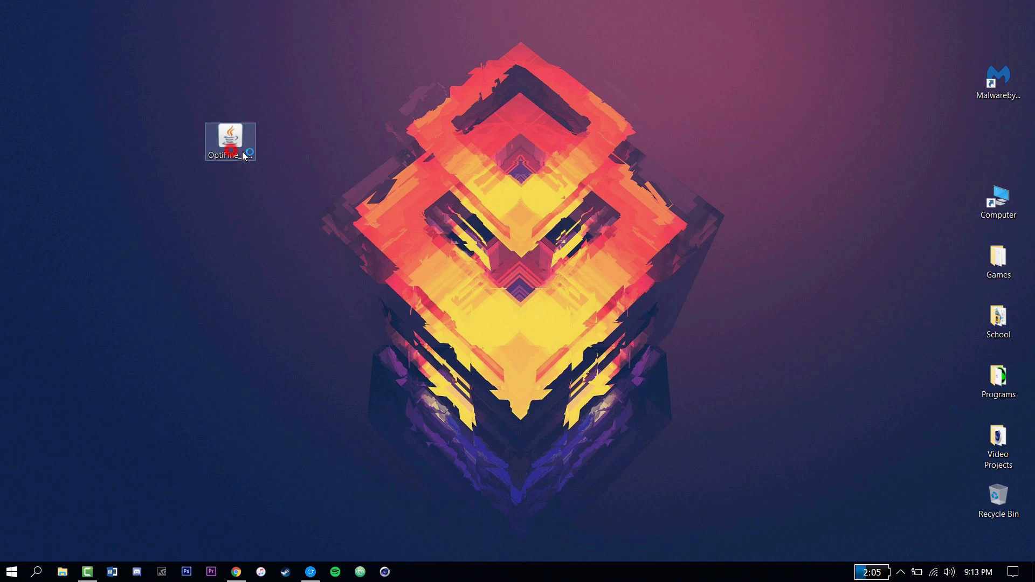
Step: Run the OptiFine_1.12.2_HD_U_C6.jar installer from the desktop
double_click(230, 137)
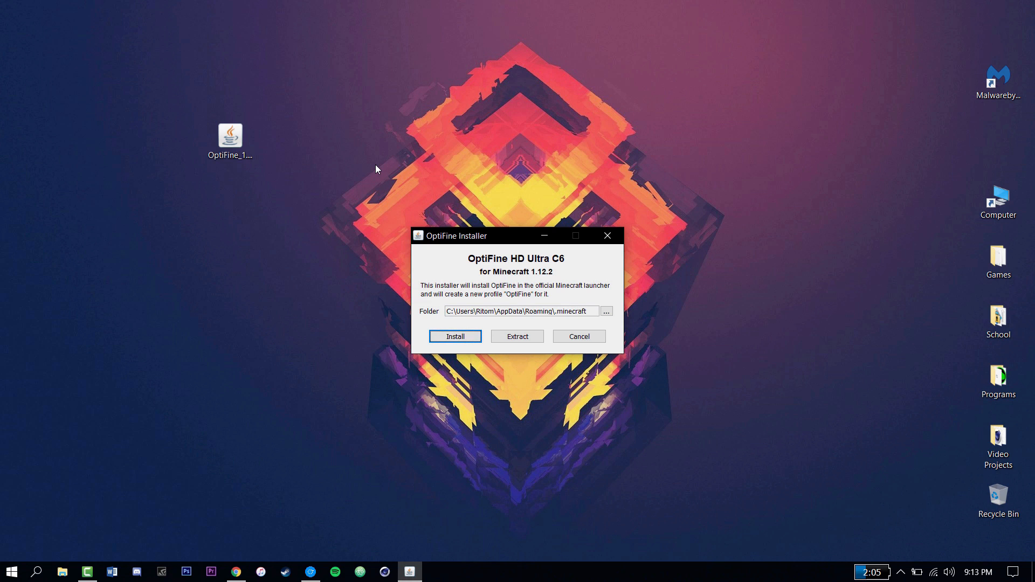
left_click(236, 571)
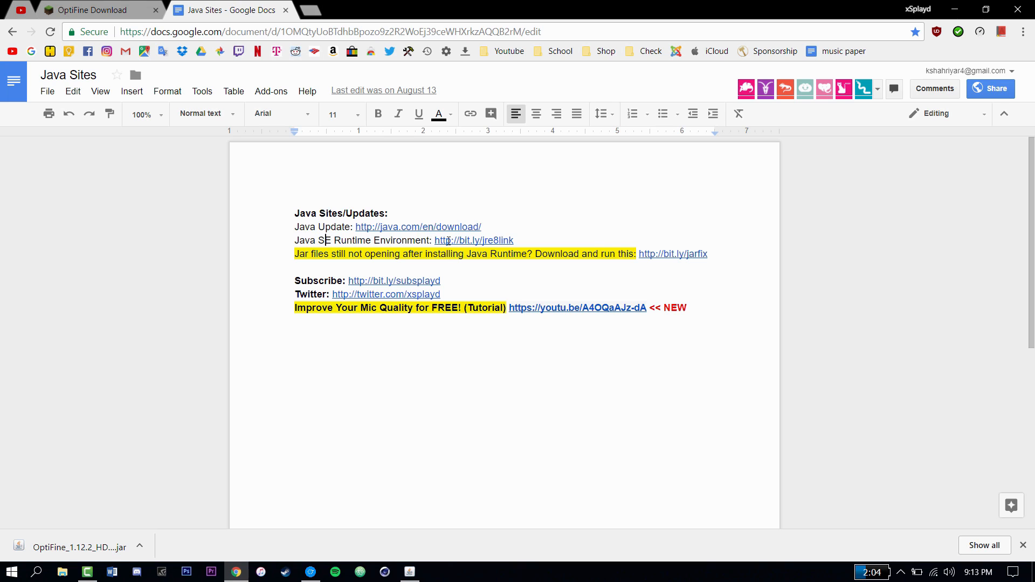
left_click(474, 239)
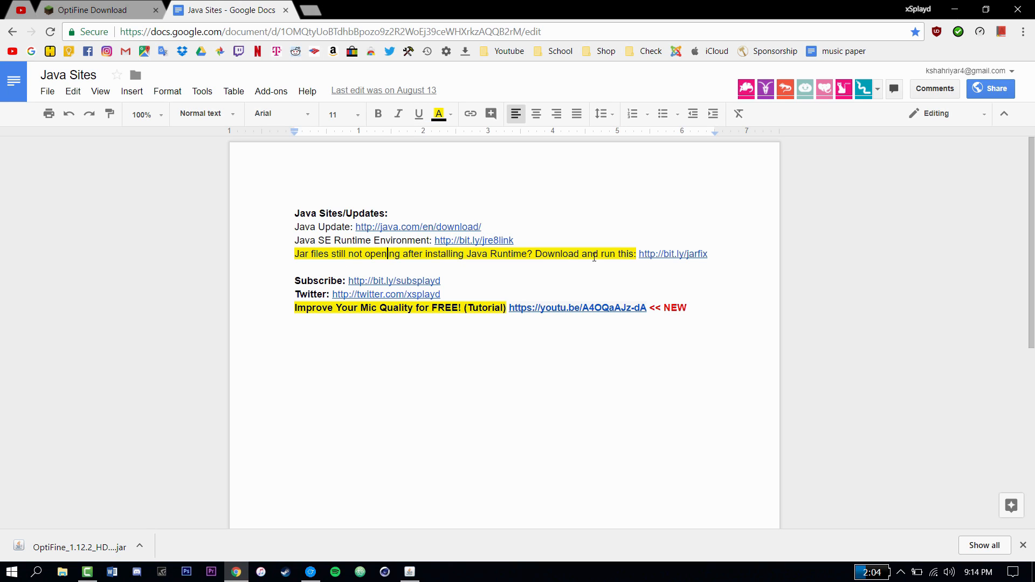
left_click(673, 253)
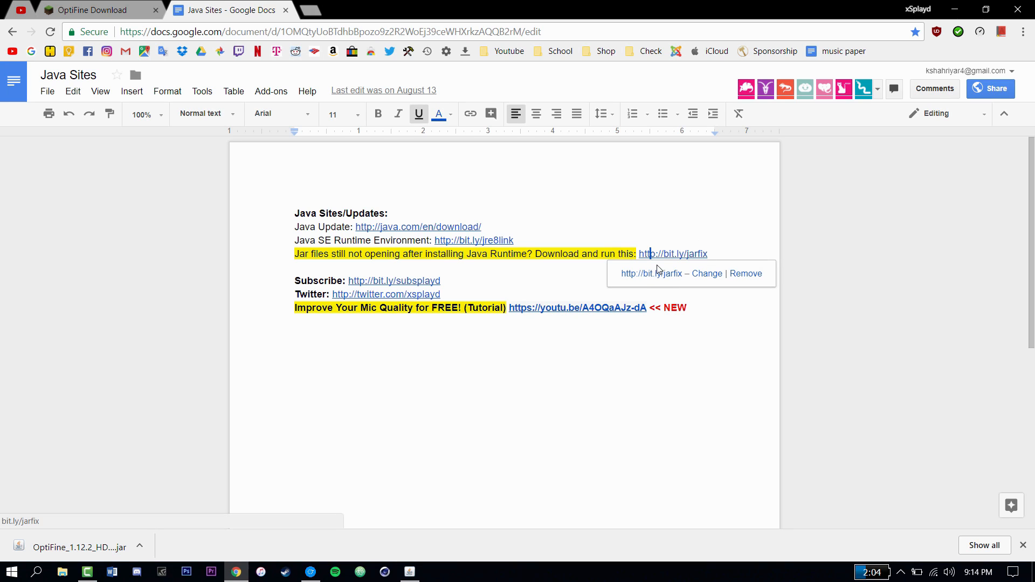
mouse_move(523, 256)
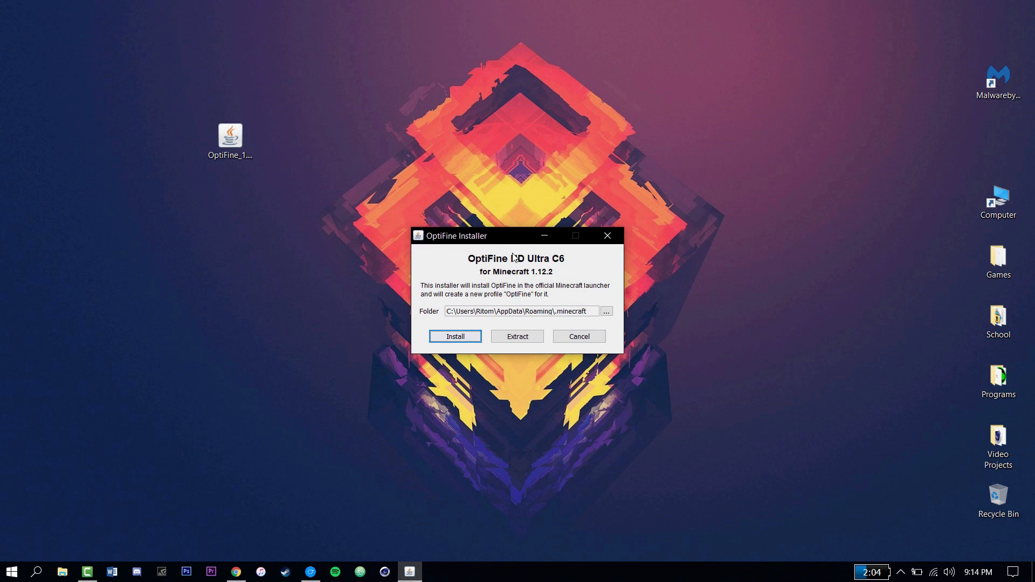
left_click(455, 336)
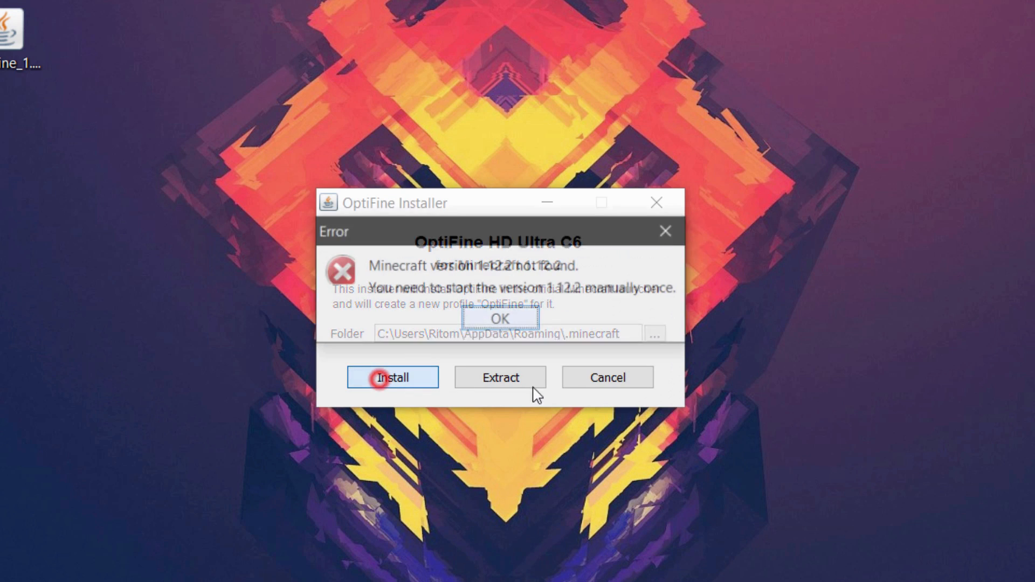
left_click(392, 377)
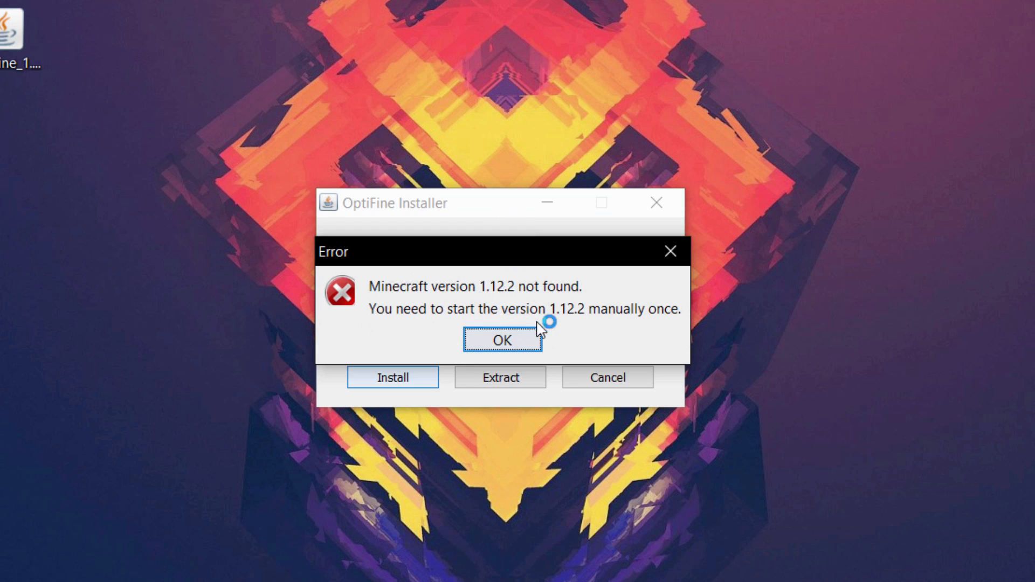
mouse_move(608, 329)
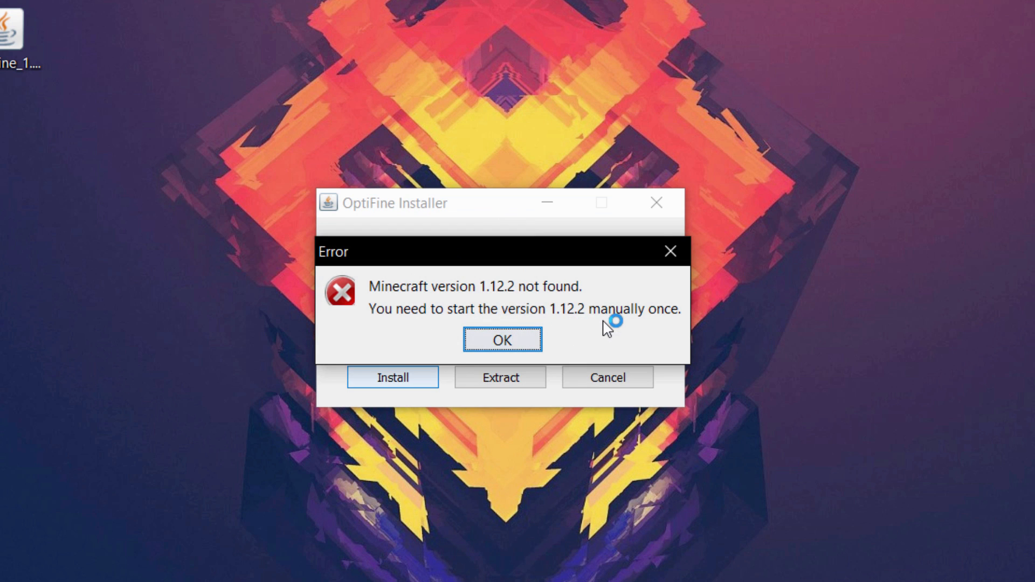
left_click(501, 339)
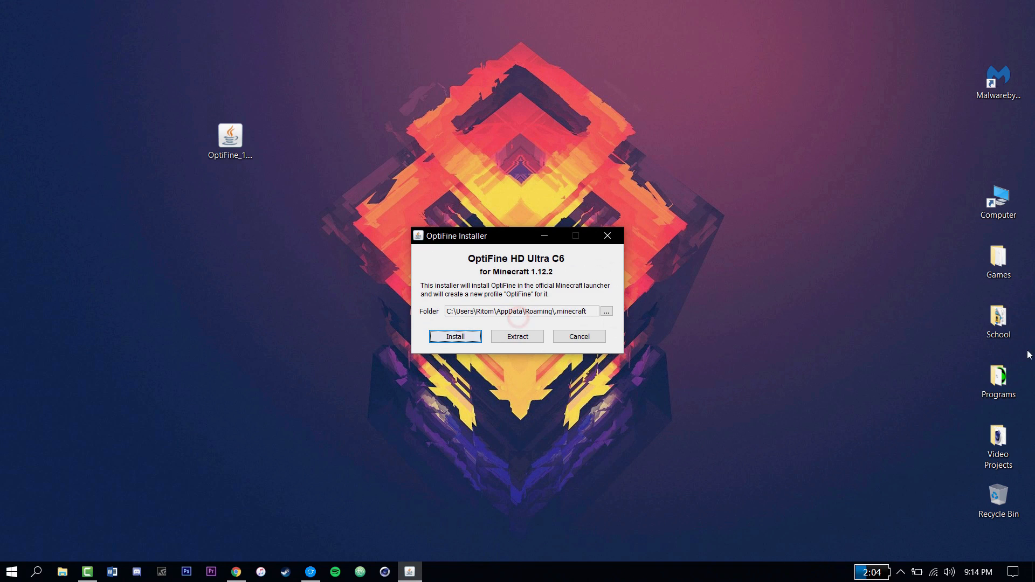
mouse_move(998, 286)
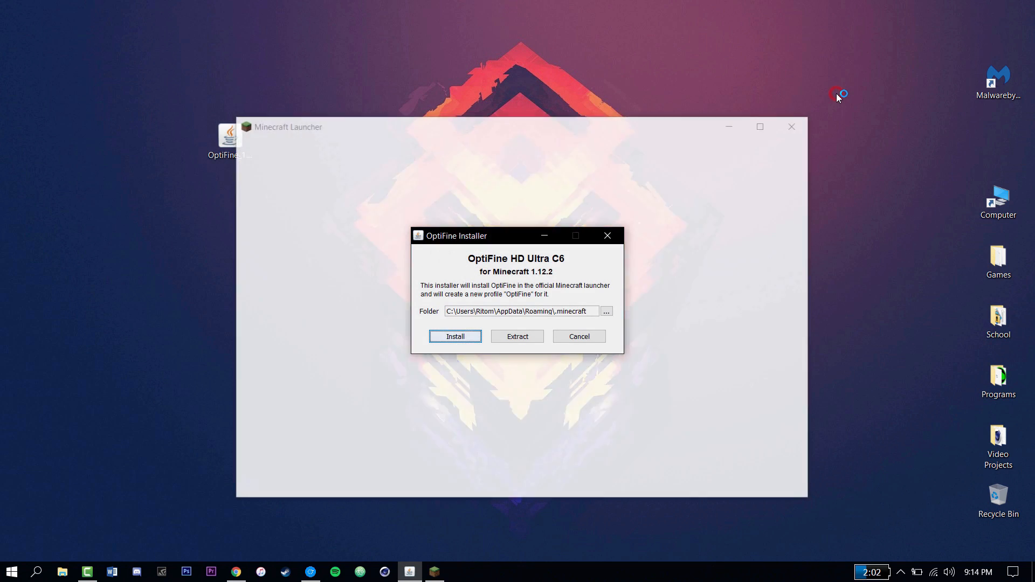
Step: Sign back into Minecraft Launcher and view the 1.12.2 launch profiles
left_click(455, 336)
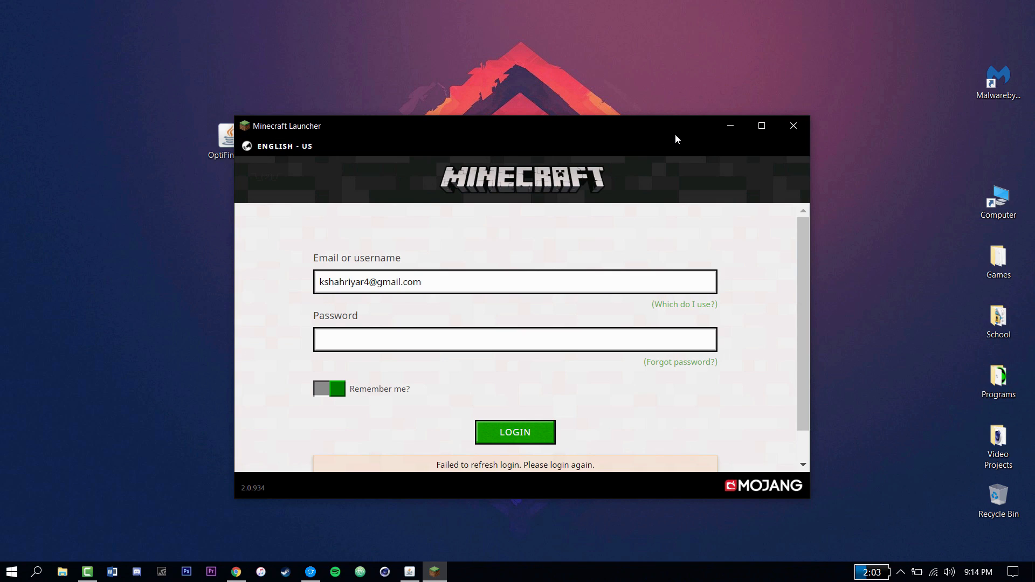
mouse_move(425, 248)
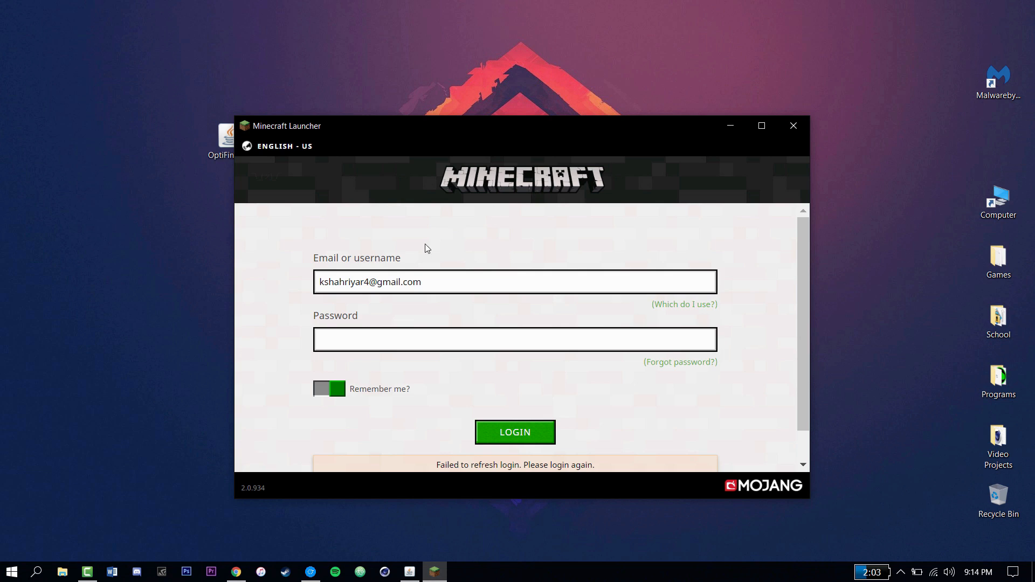
left_click(515, 432)
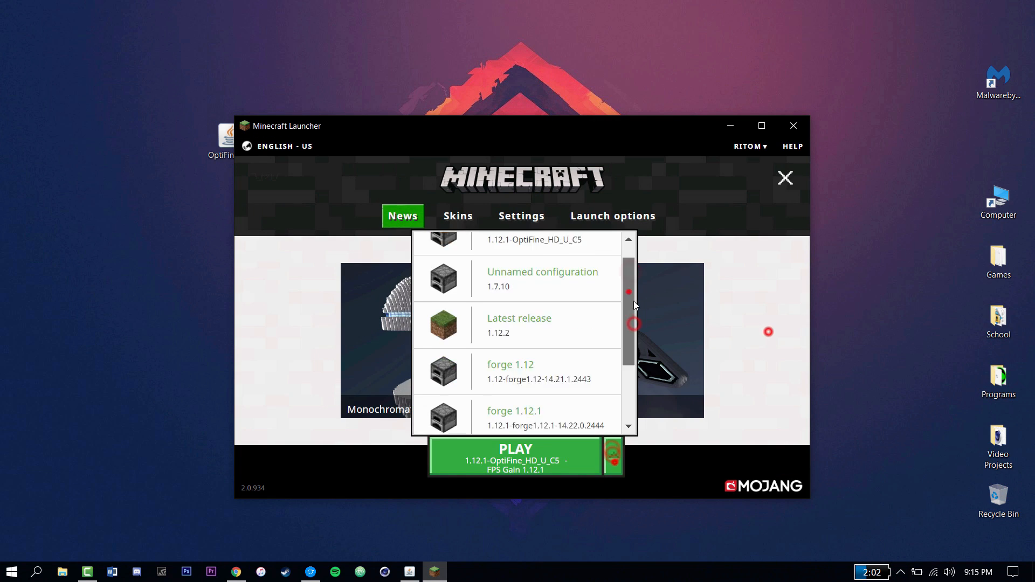
left_click(515, 456)
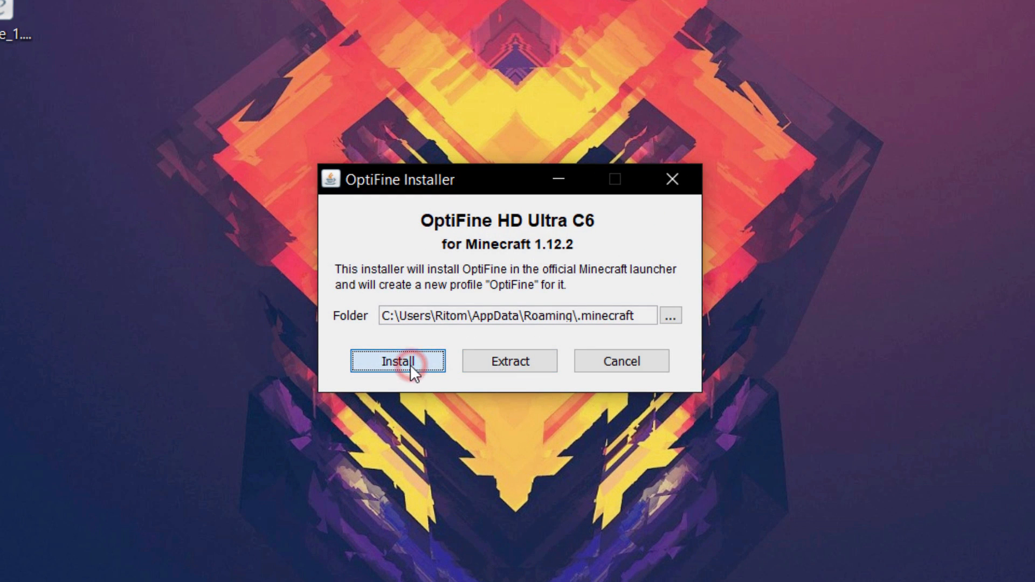
Step: Install OptiFine HD U C6 and confirm the success message
left_click(397, 360)
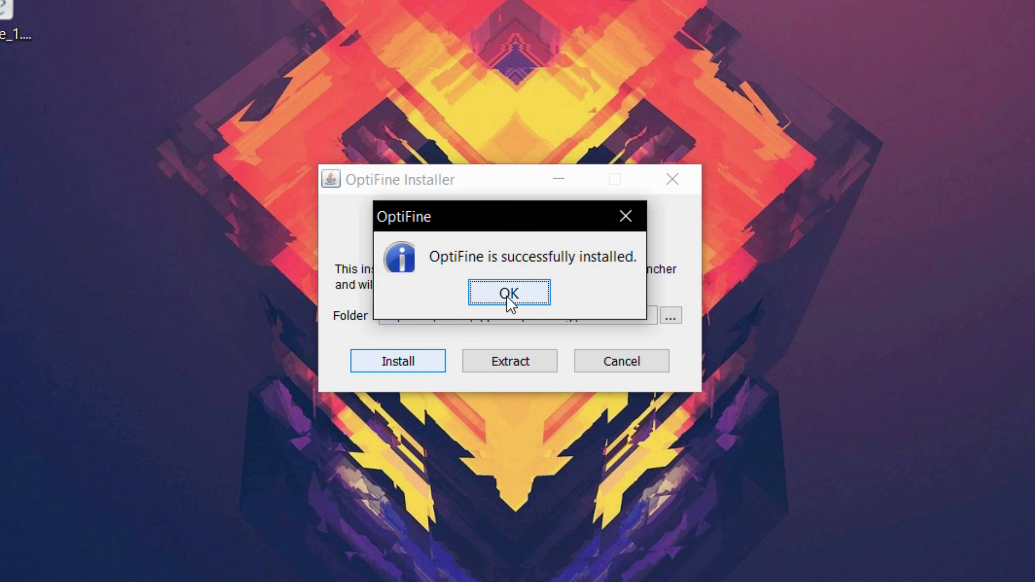
left_click(509, 292)
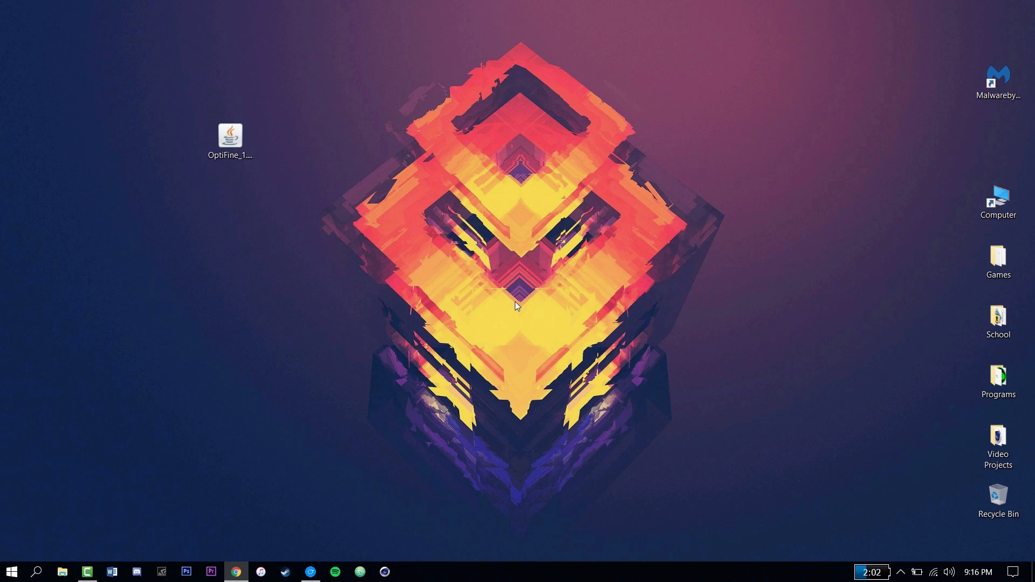
Step: Start Minecraft Launcher from the Games folder and show its Launch options list
double_click(998, 258)
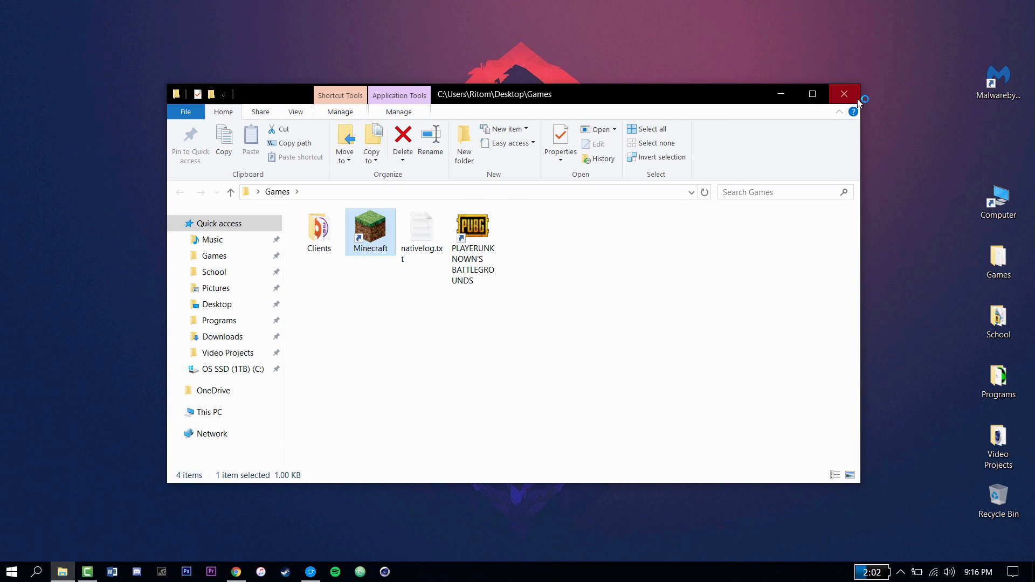
double_click(371, 227)
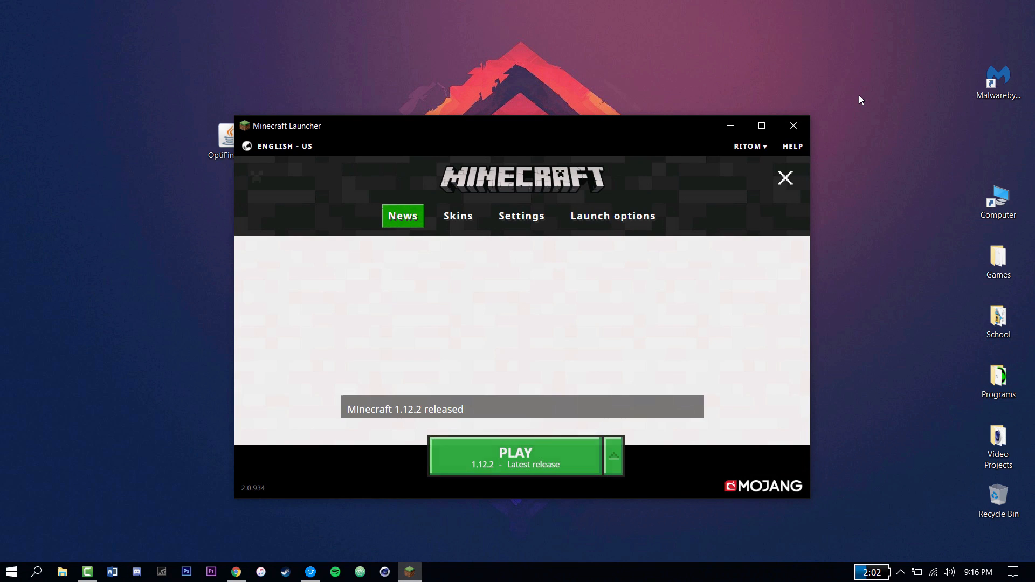
left_click(761, 126)
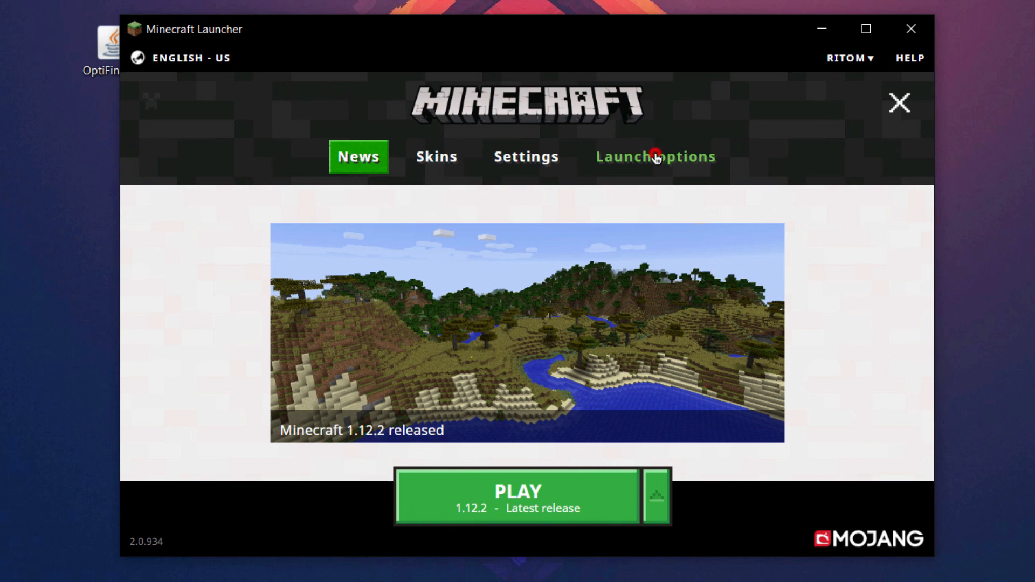
left_click(656, 156)
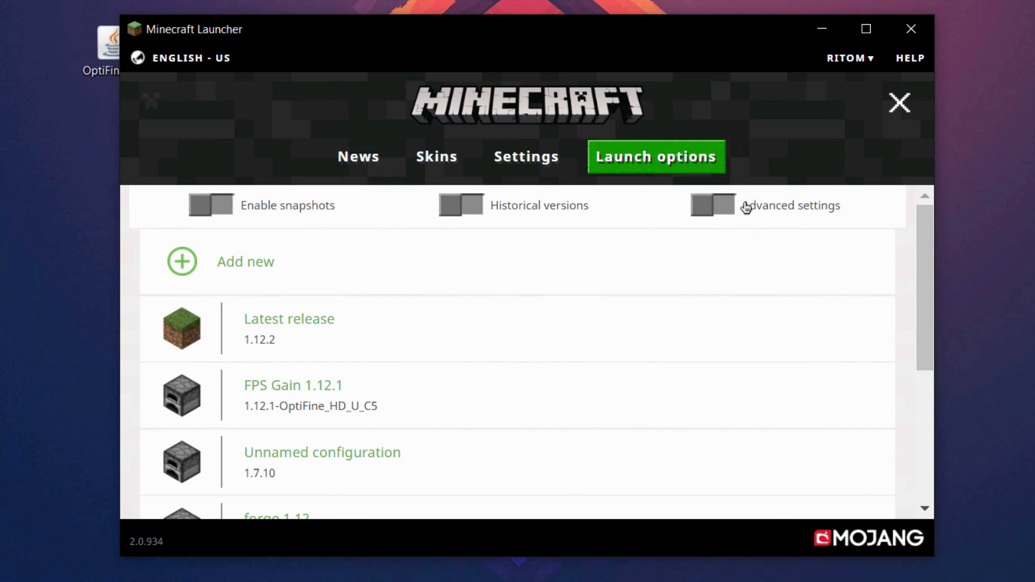
Step: Enable advanced settings and create profile 'FPS Boost 1.12.2' on 1.12.2-OptiFine_HD_U_C6
left_click(714, 206)
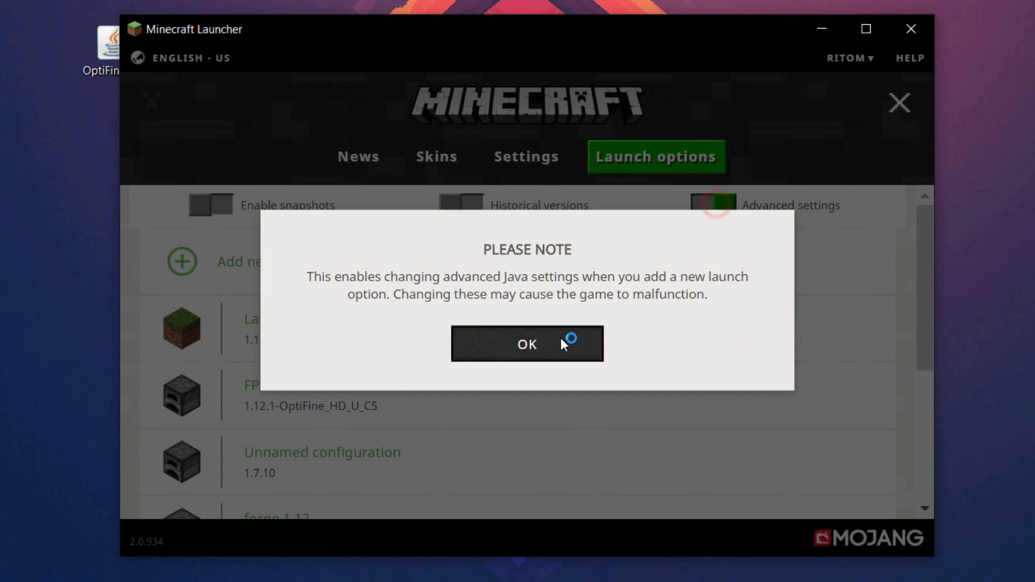
left_click(527, 344)
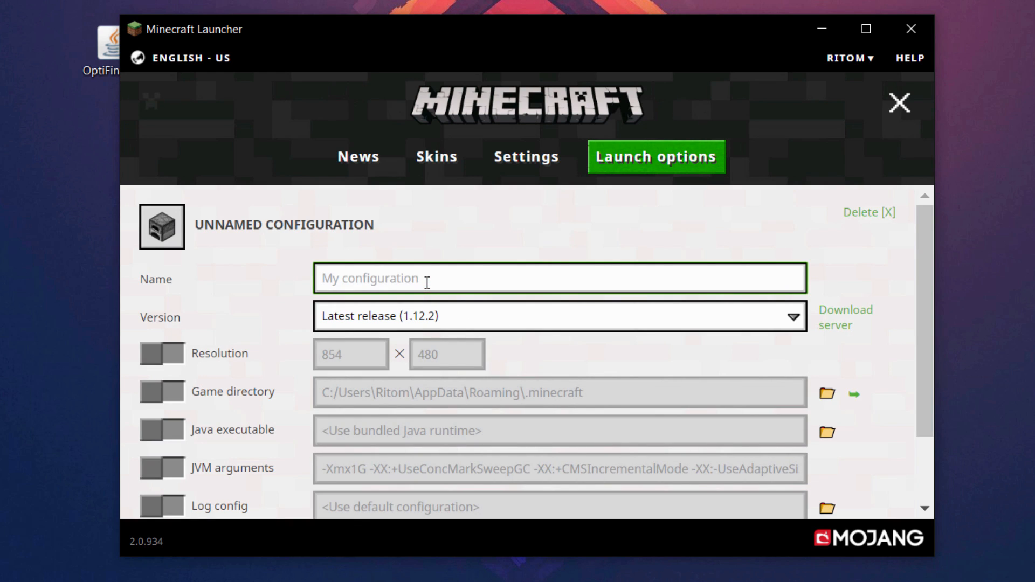
type("FPS B")
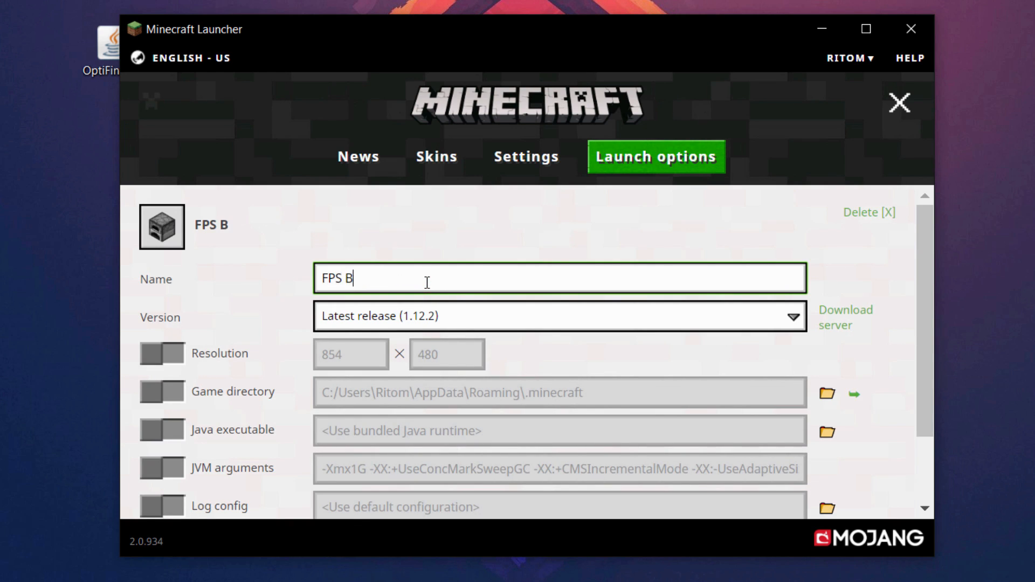
type("oost 1")
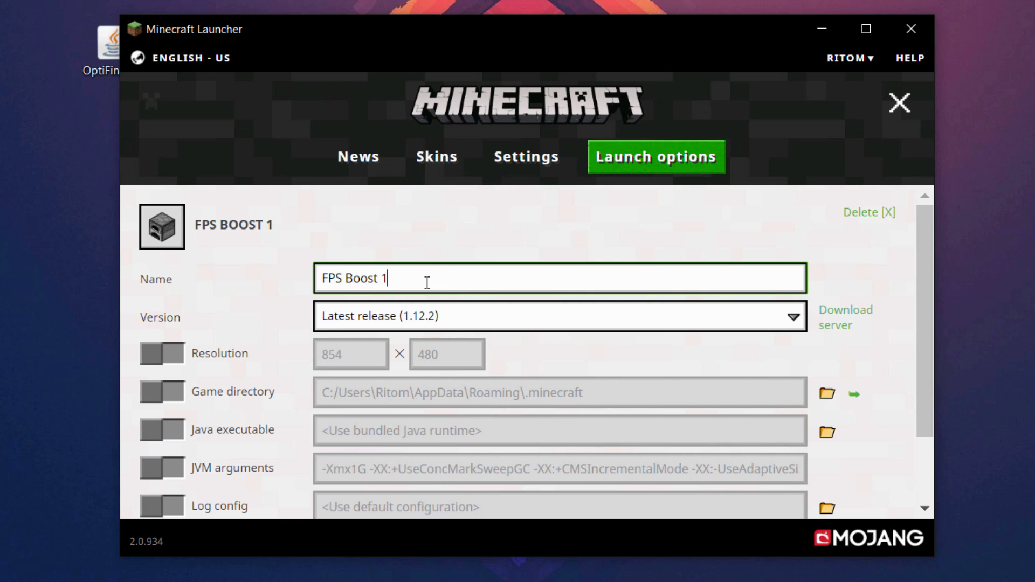
type(".12.2")
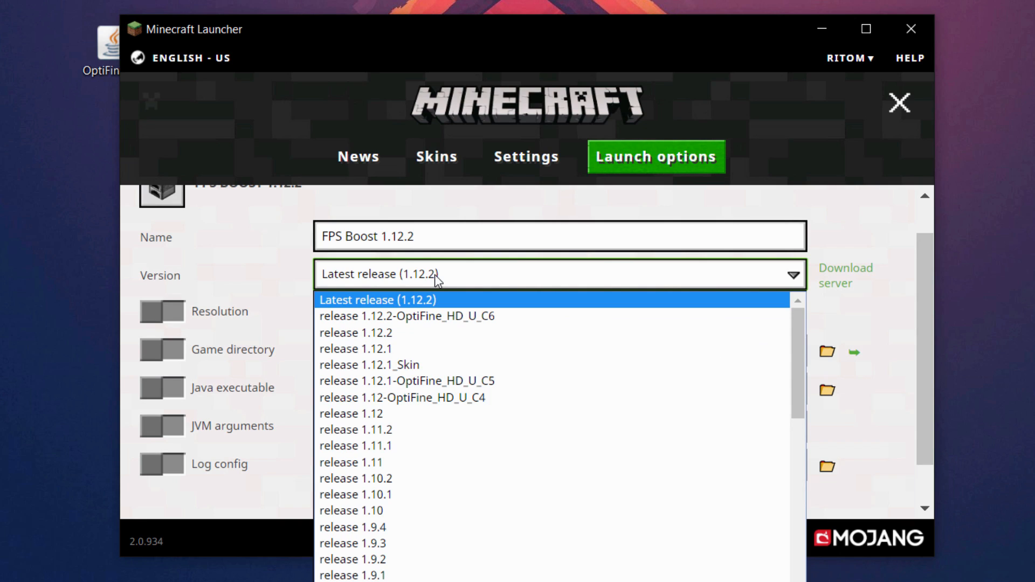
mouse_move(459, 315)
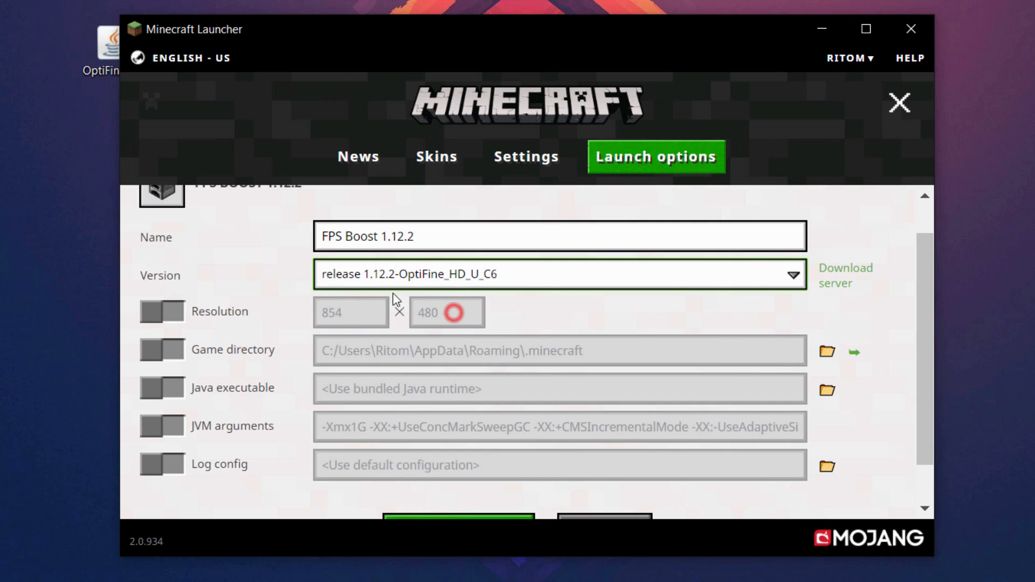
mouse_move(591, 317)
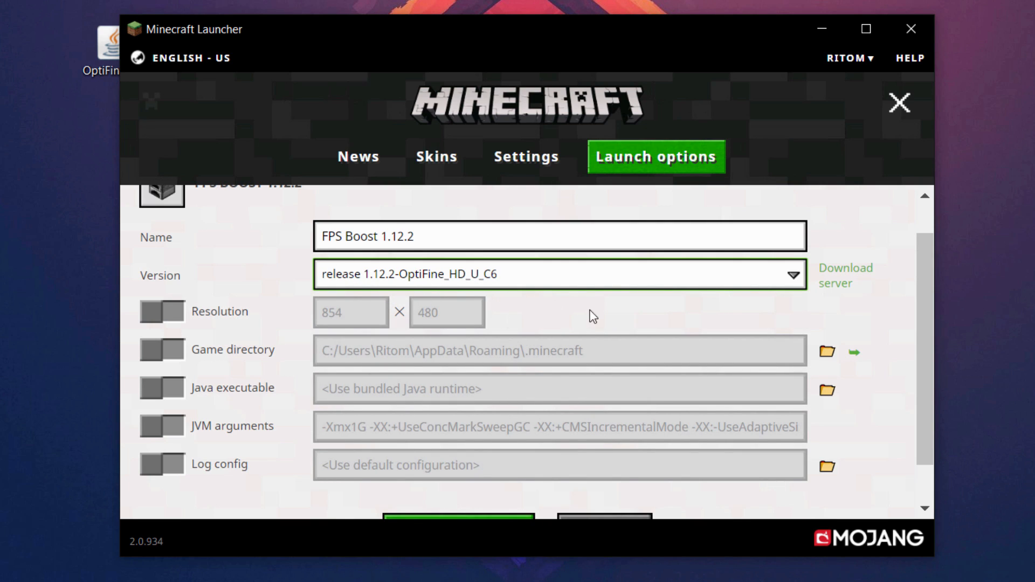
scroll("down", 3)
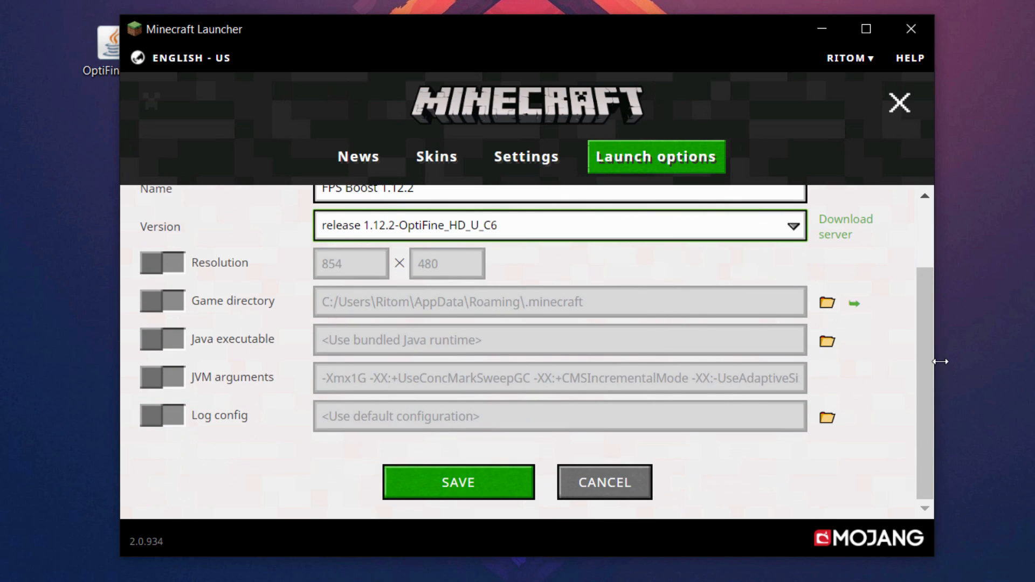
mouse_move(277, 378)
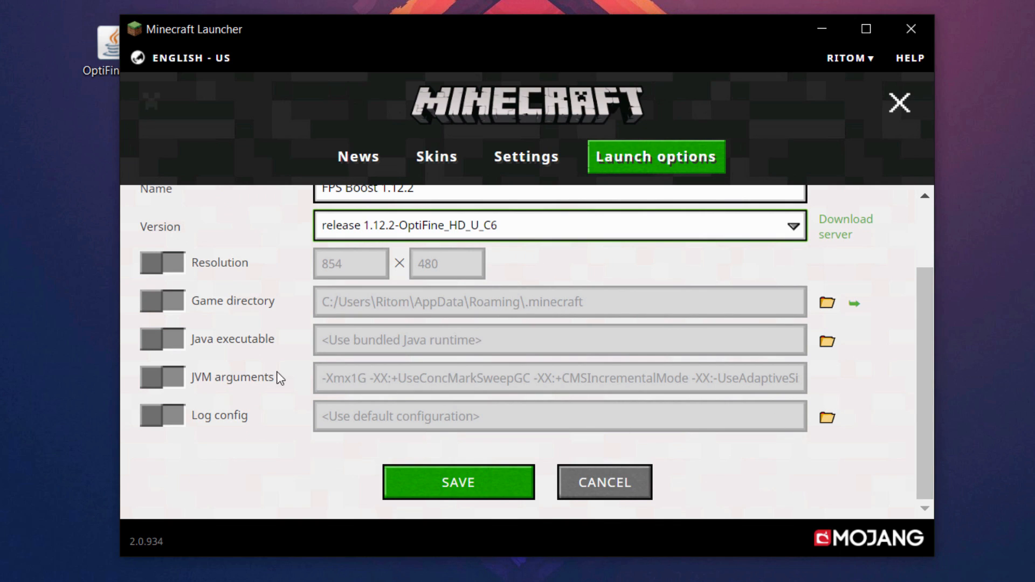
Step: Change the JVM memory argument from -Xmx1G to -Xmx4G and save the profile
left_click(162, 377)
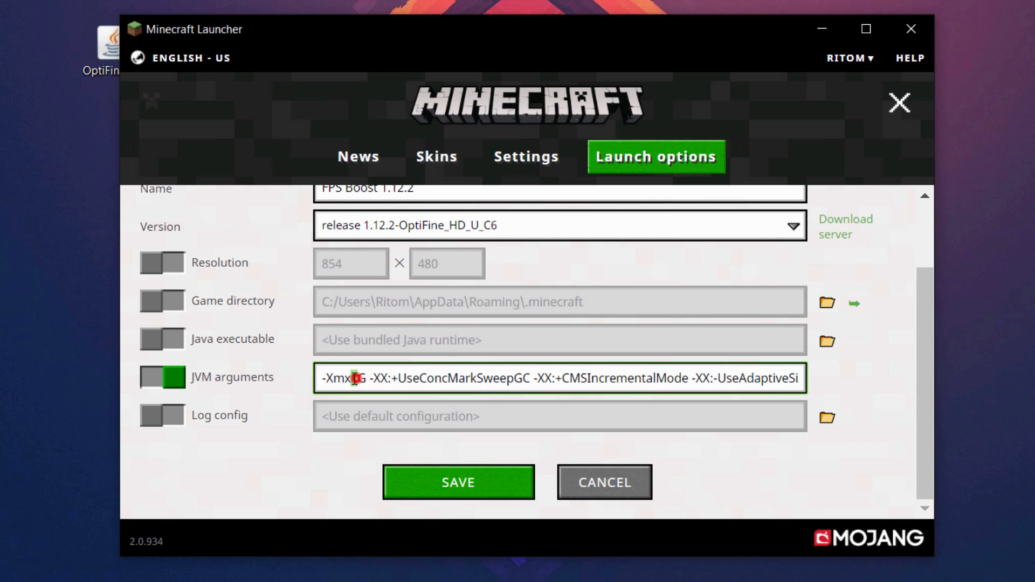
type("4")
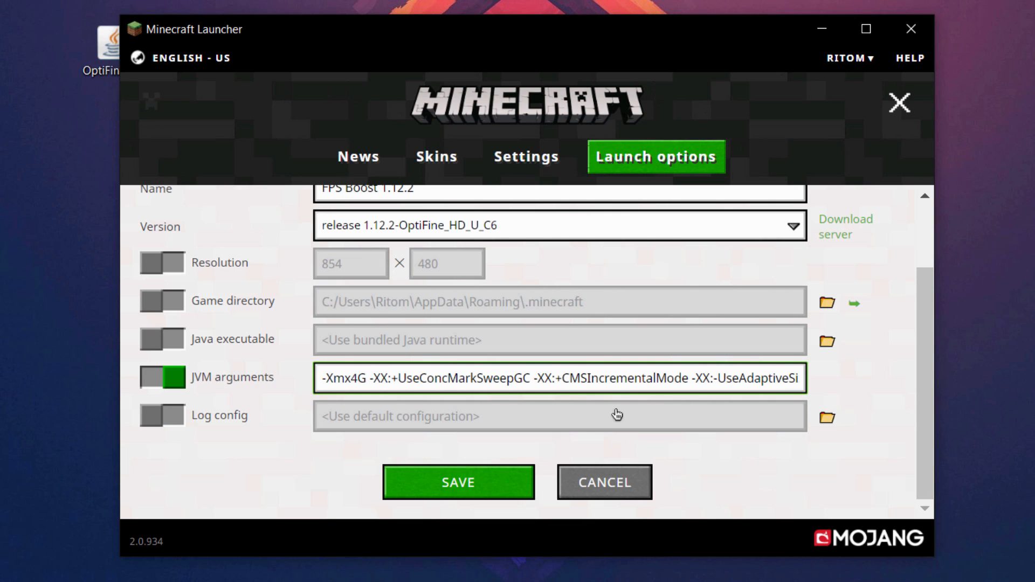
scroll("up", 3)
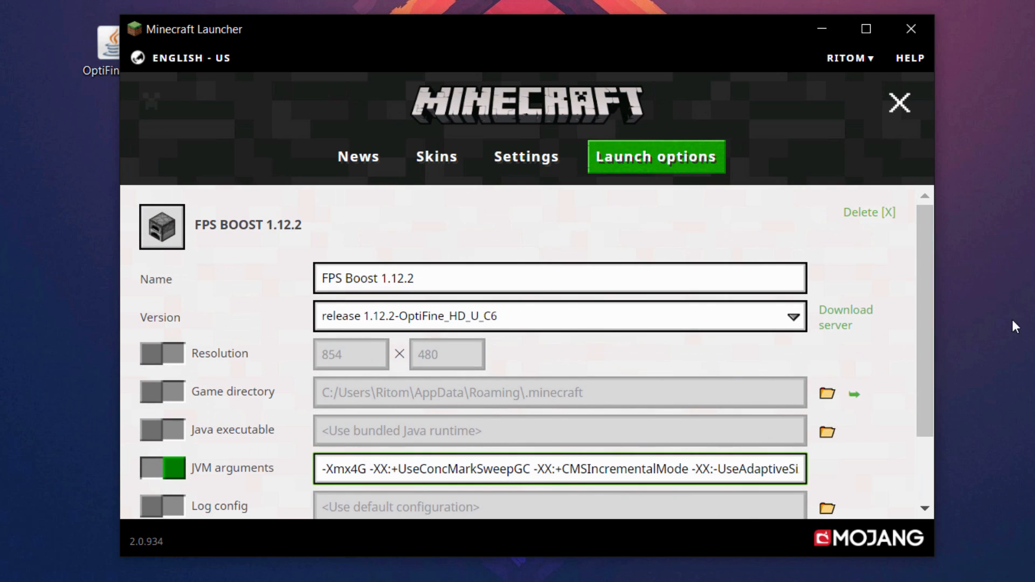
scroll("down", 3)
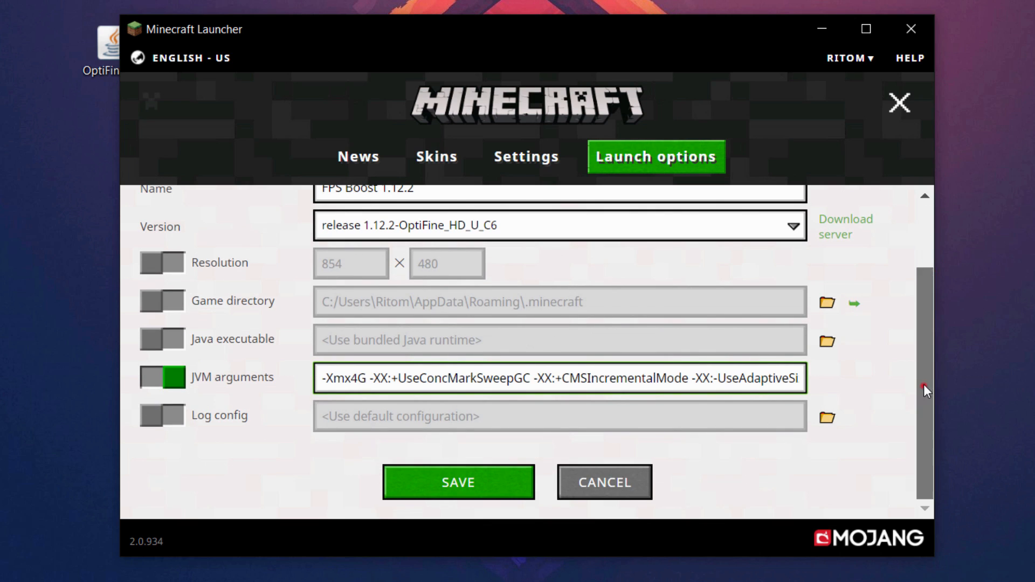
mouse_move(515, 477)
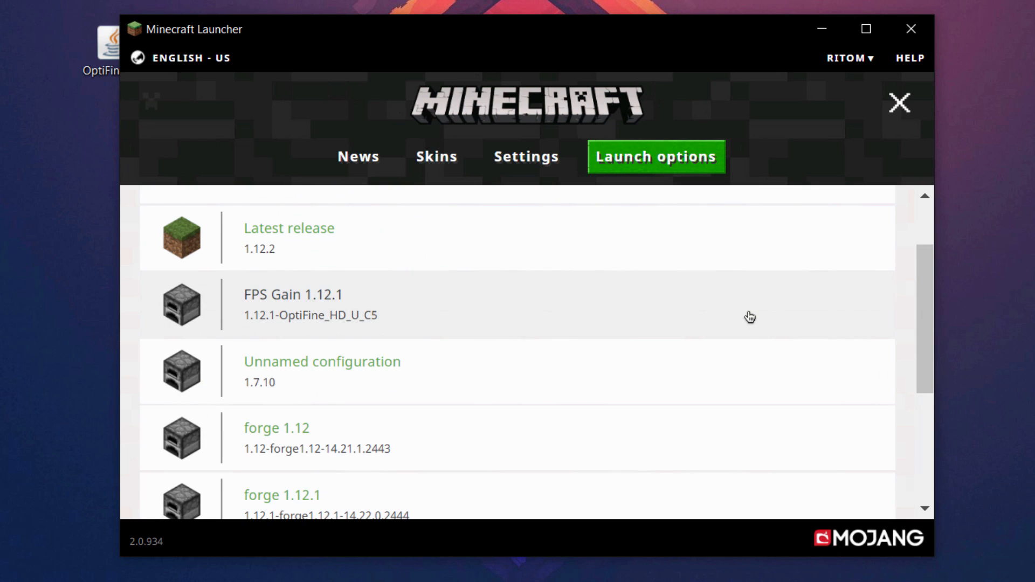
scroll("down", 3)
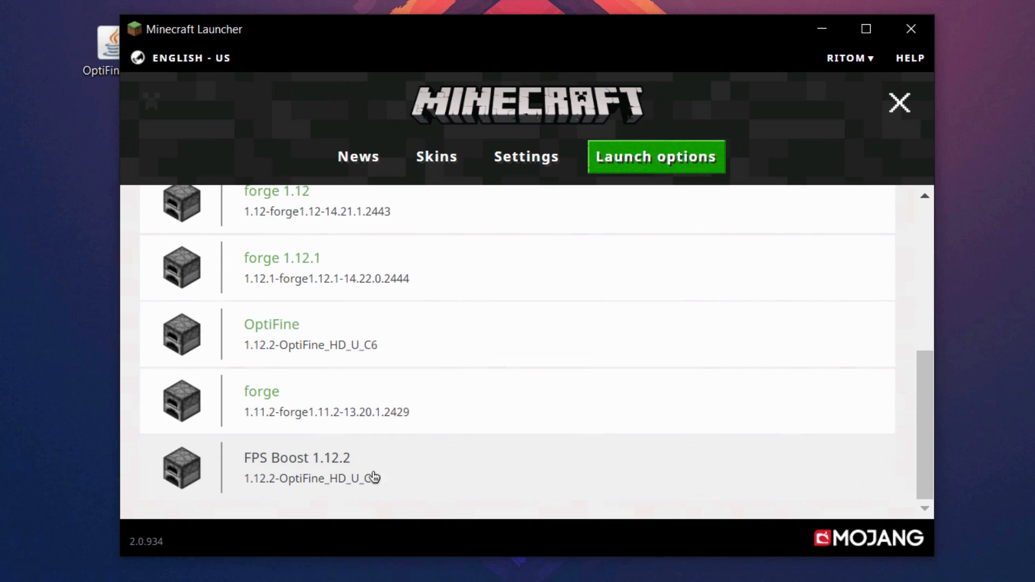
mouse_move(429, 442)
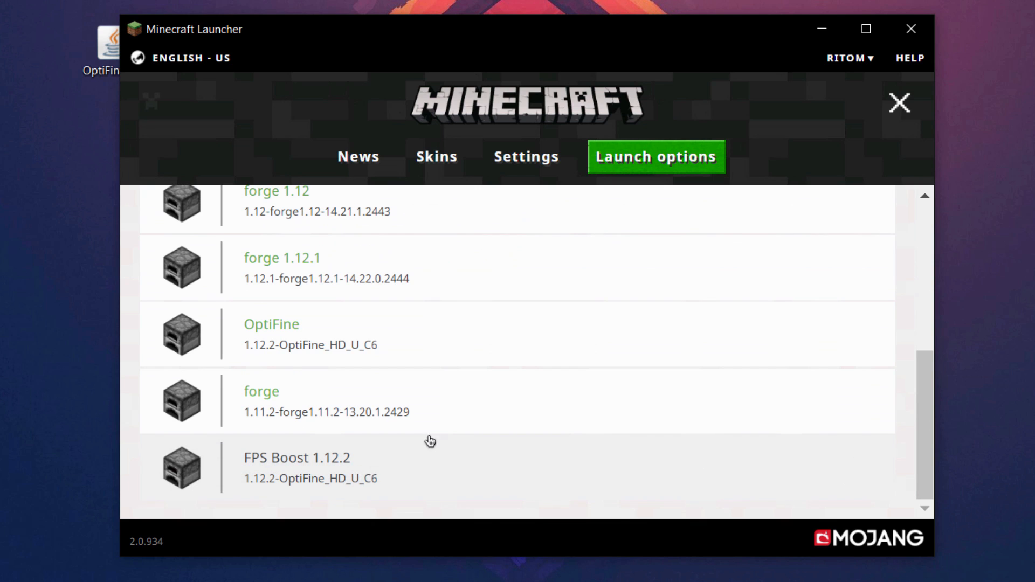
scroll("up", 3)
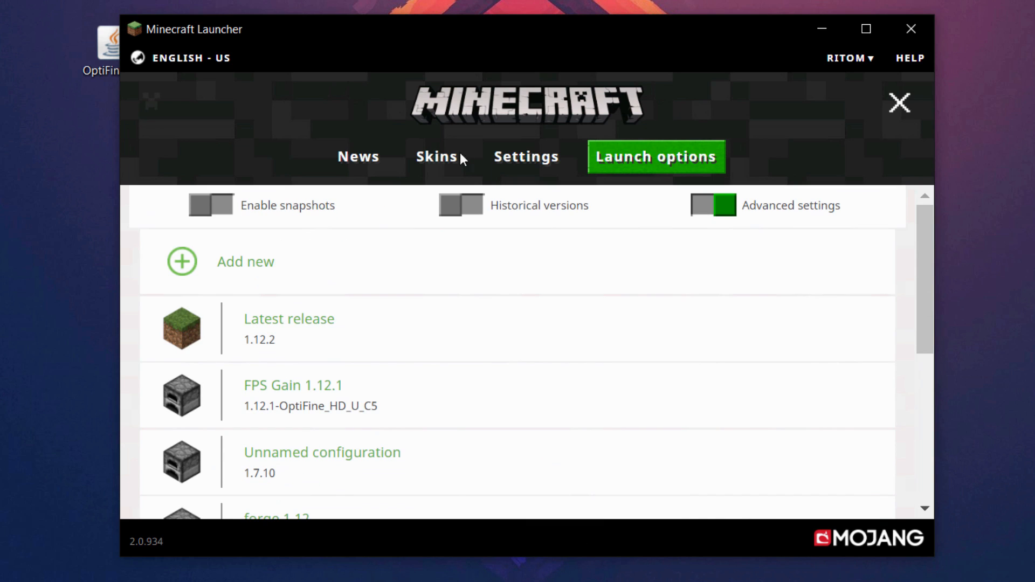
Step: Choose the launch profile beside PLAY and start Minecraft 1.12.2
left_click(358, 156)
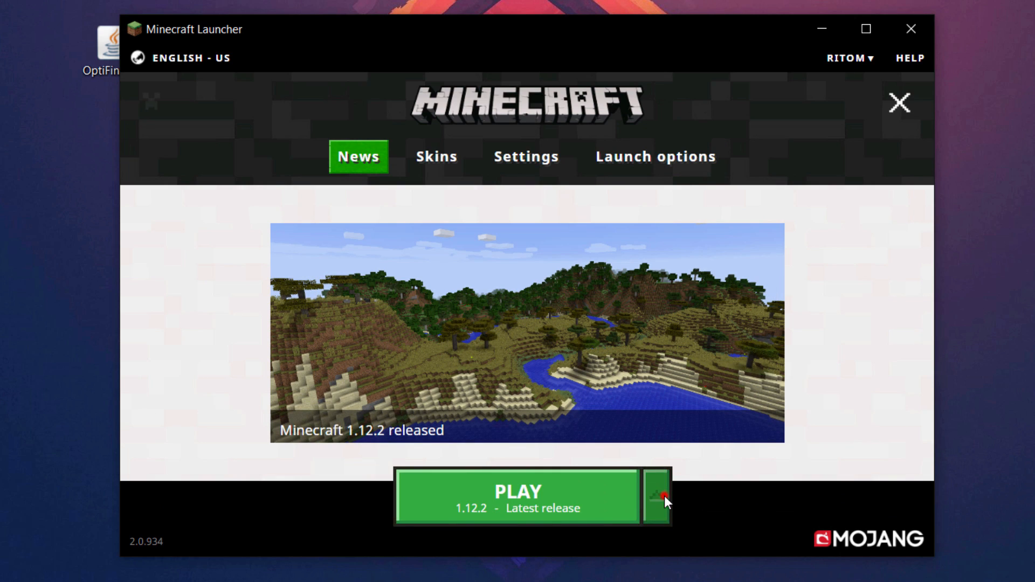
left_click(656, 498)
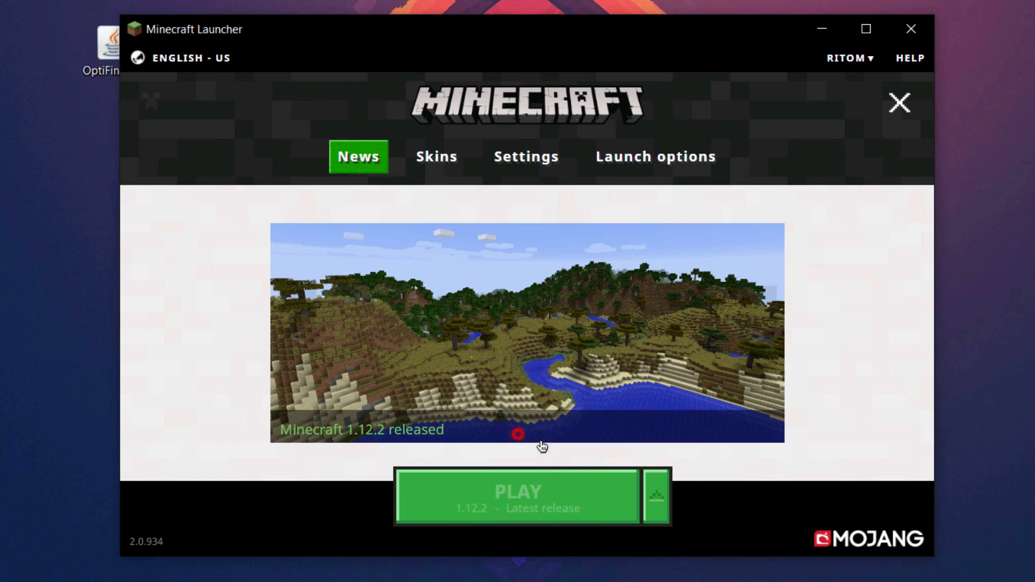
left_click(520, 498)
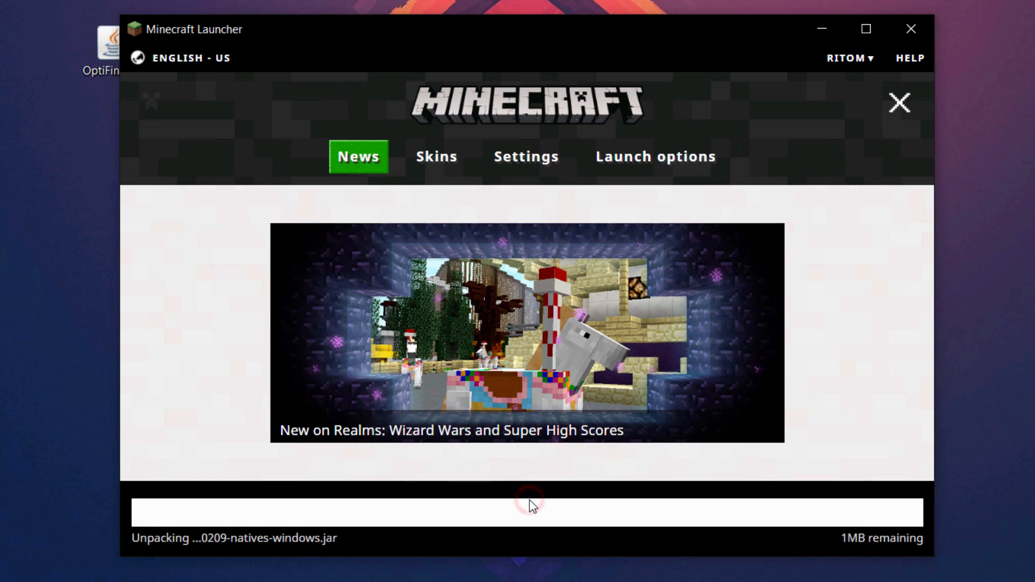
left_click(912, 29)
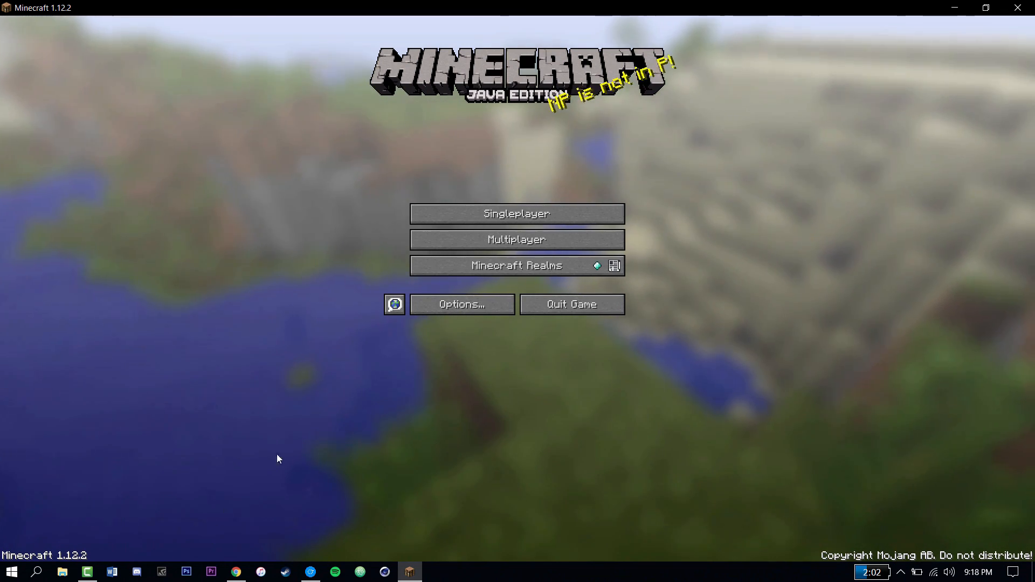
mouse_move(462, 305)
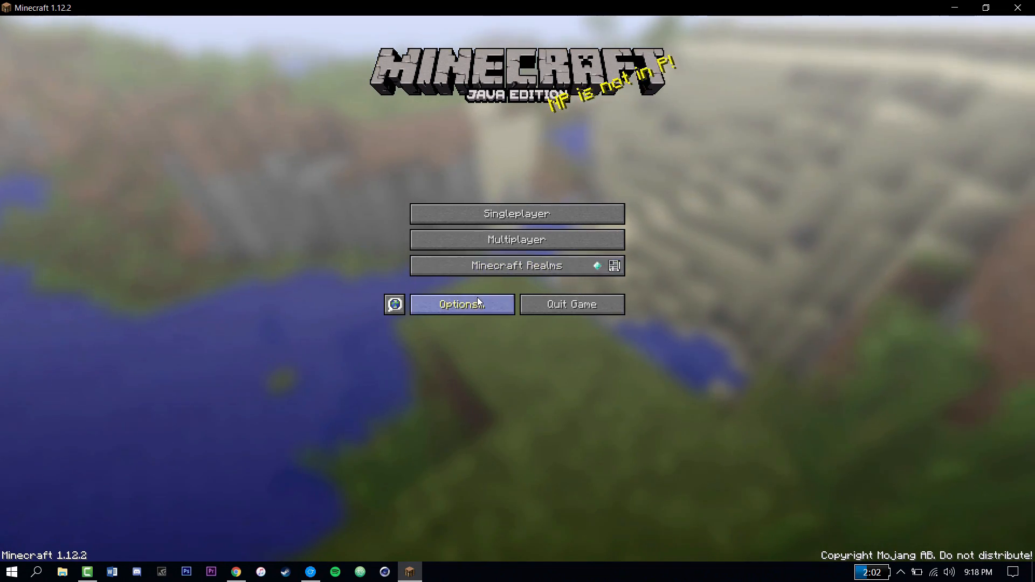
Step: From the title screen, go to Options... and then Video Settings...
left_click(461, 304)
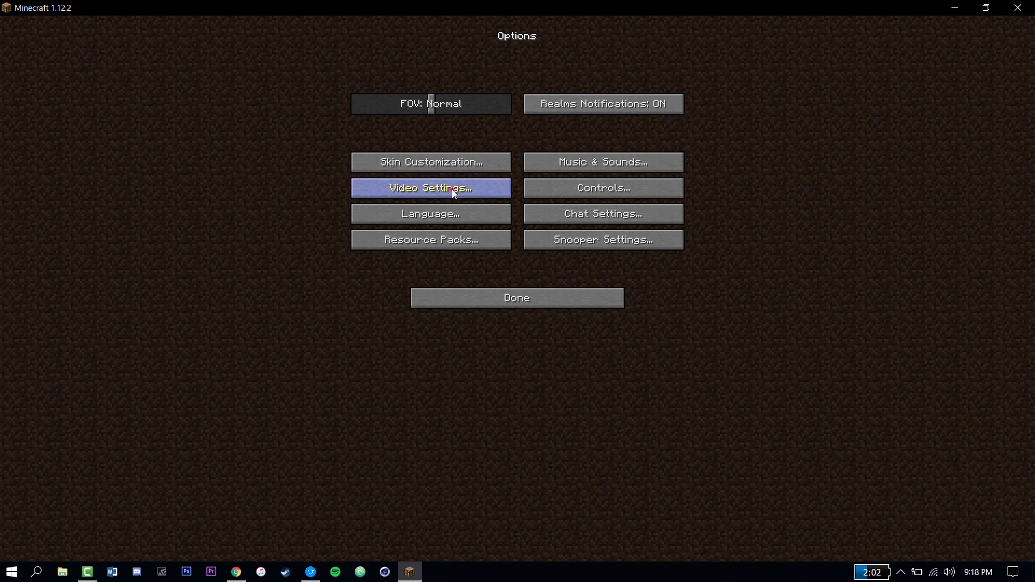
left_click(430, 188)
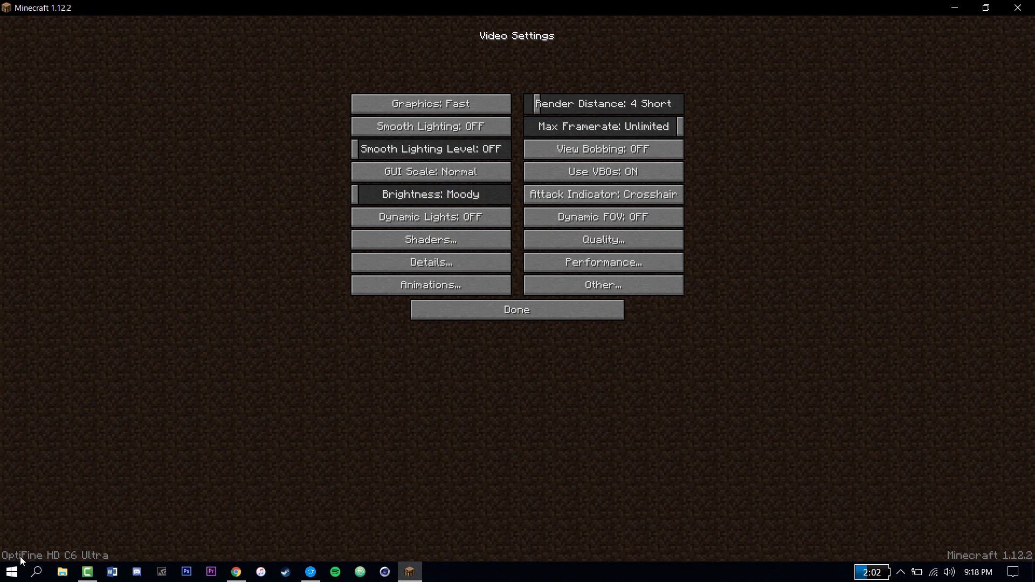
mouse_move(115, 563)
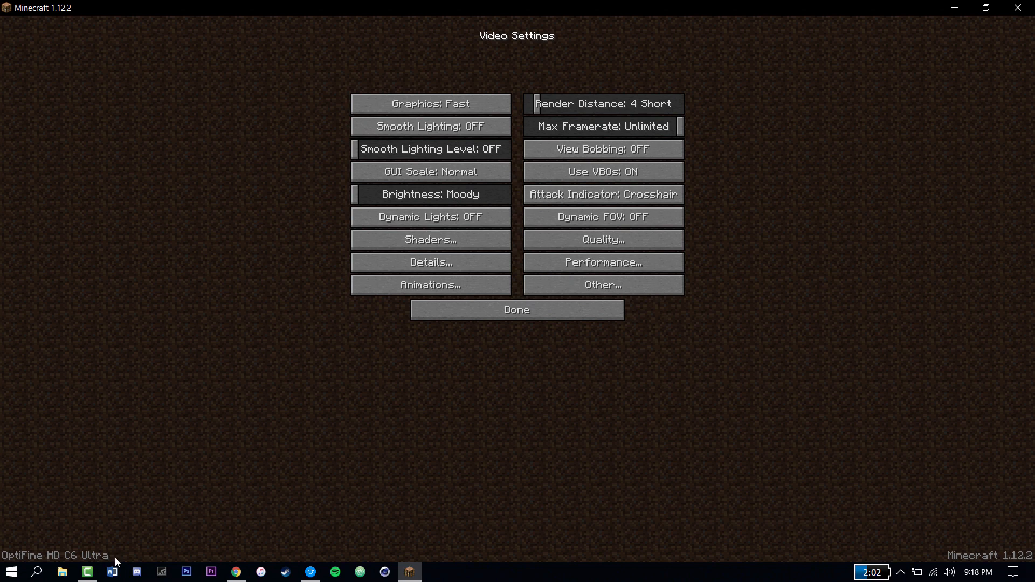
mouse_move(159, 369)
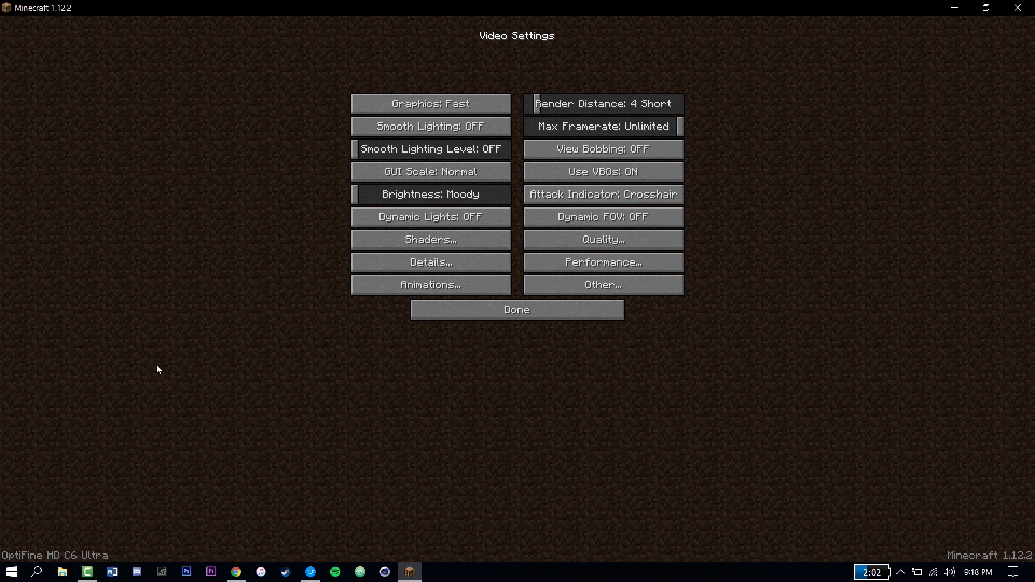
mouse_move(152, 371)
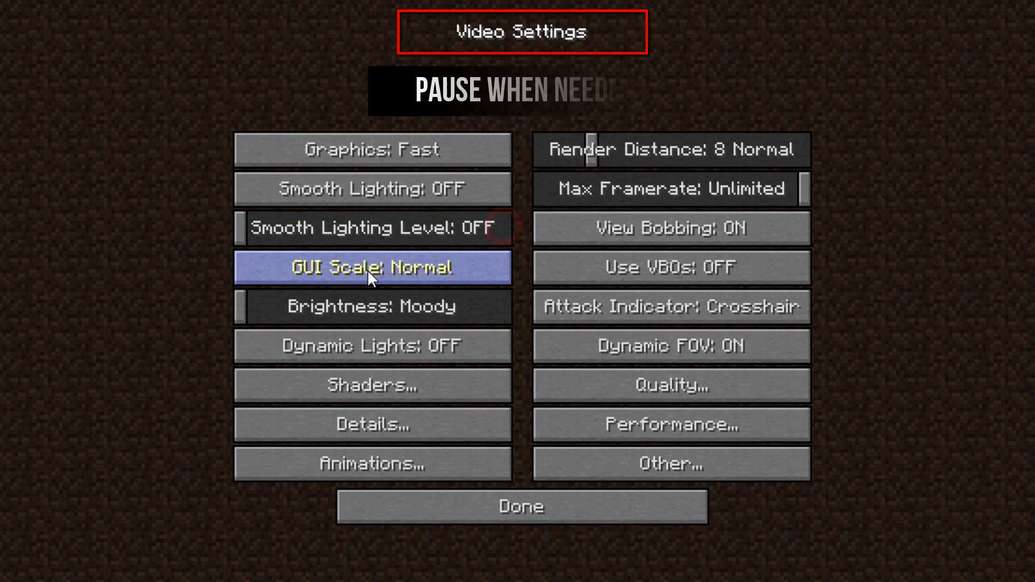
mouse_move(373, 424)
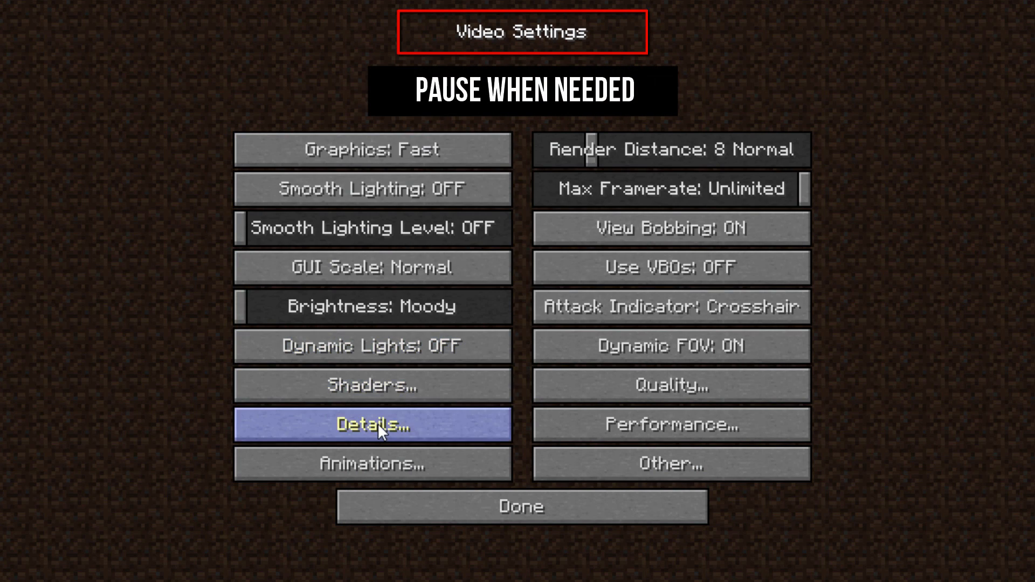
Step: In Details, set Trees fast, Sky, Fog and Rain off, Vignette fast, and disable animations
left_click(371, 425)
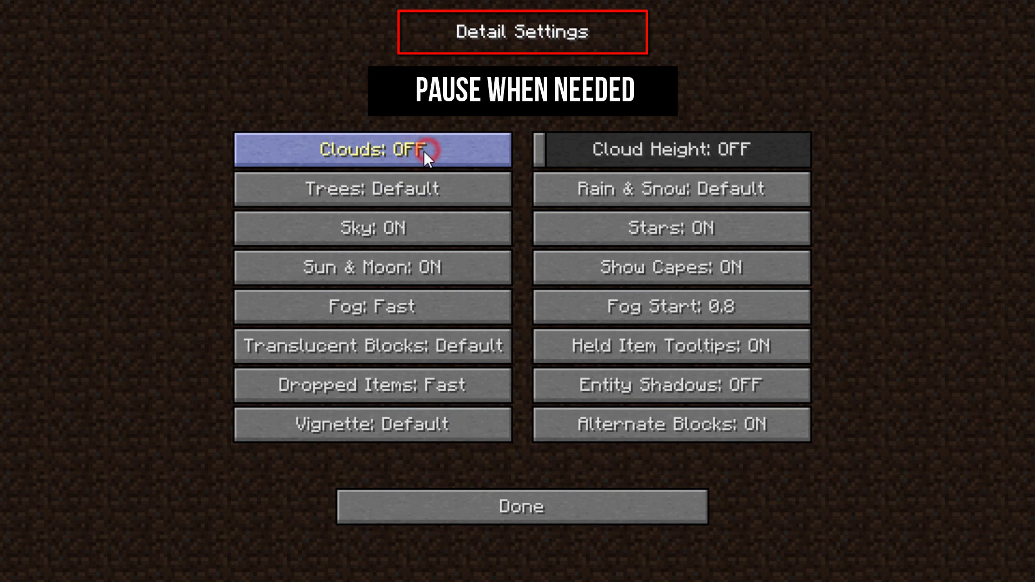
left_click(373, 189)
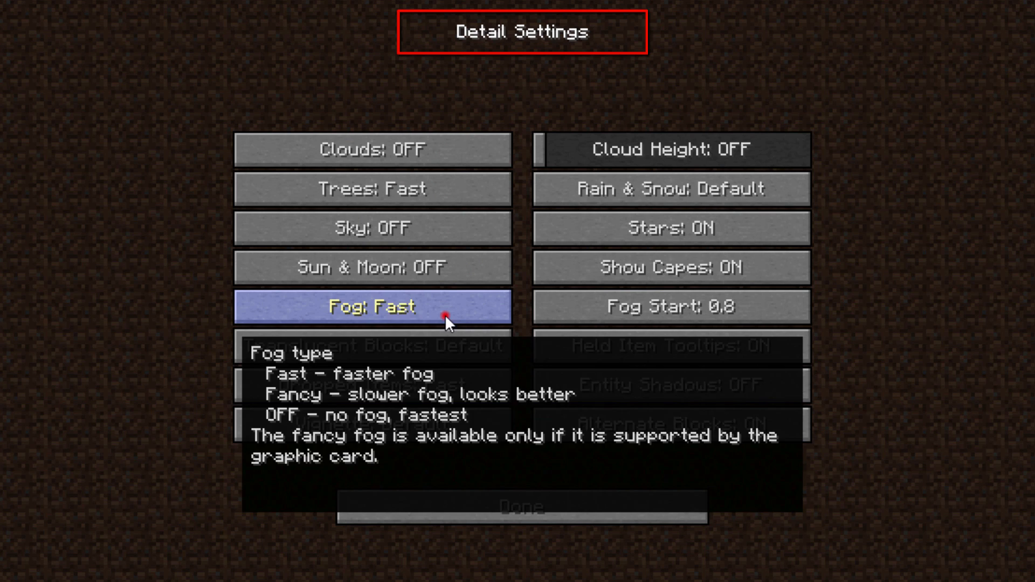
left_click(371, 306)
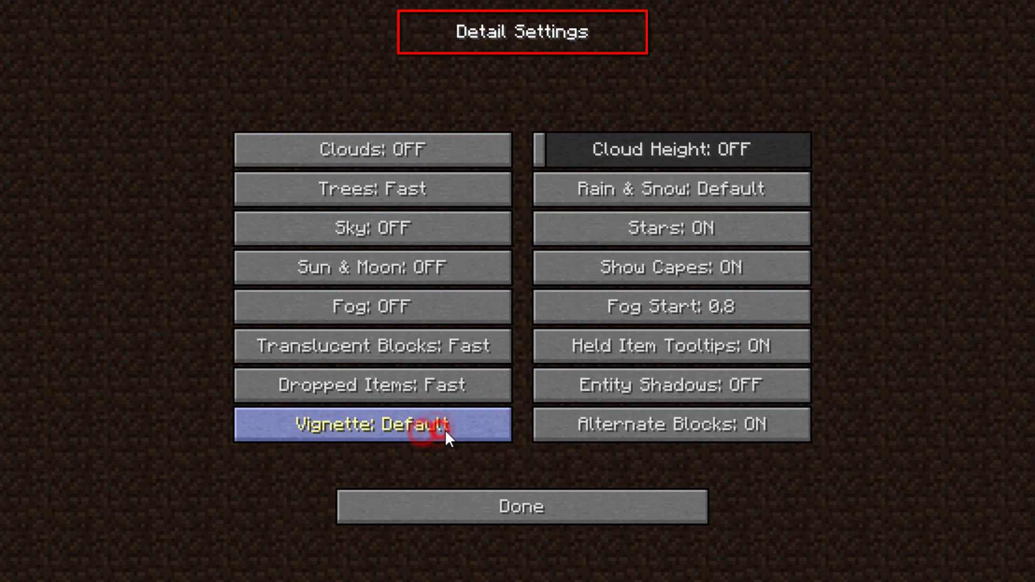
left_click(372, 424)
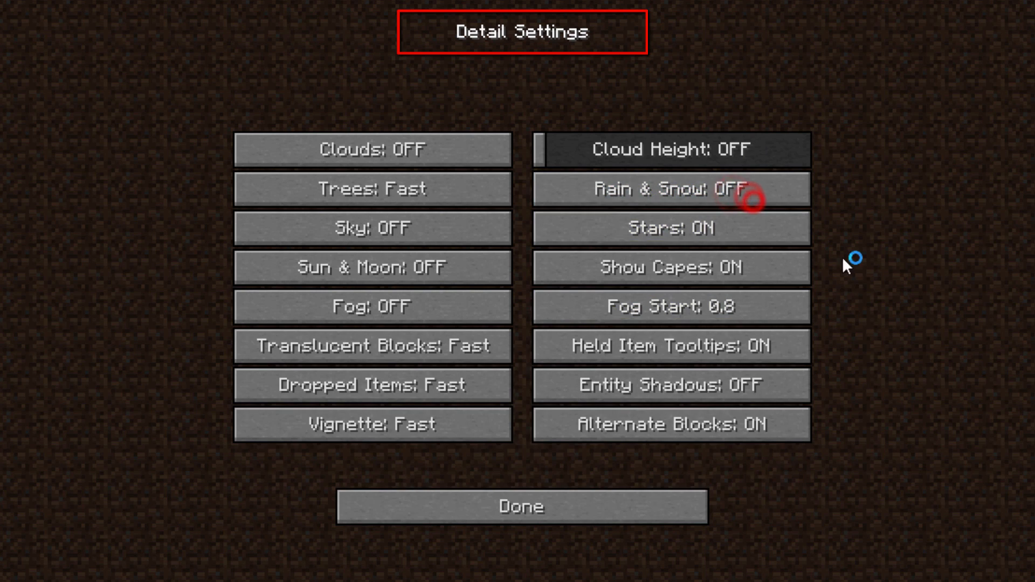
left_click(671, 227)
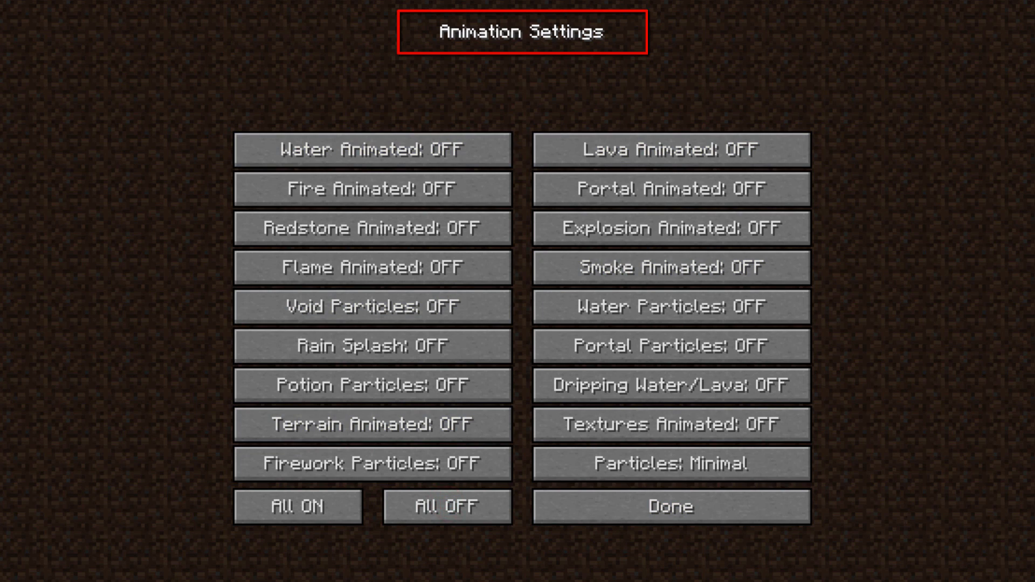
left_click(670, 506)
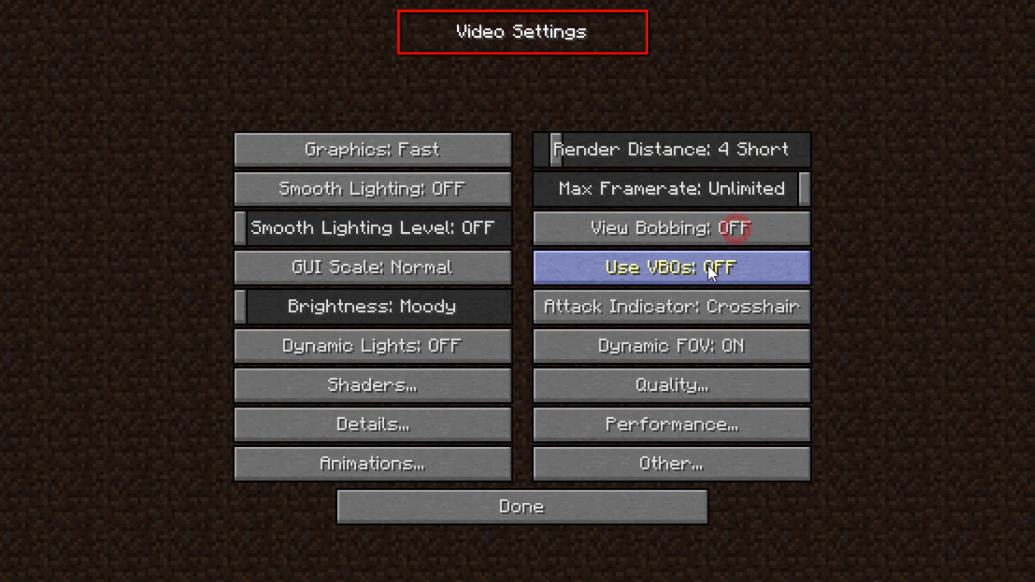
Step: Turn Dynamic FOV off, then disable Swamp Colors, Connected Textures, Custom Sky and Custom Items
left_click(670, 345)
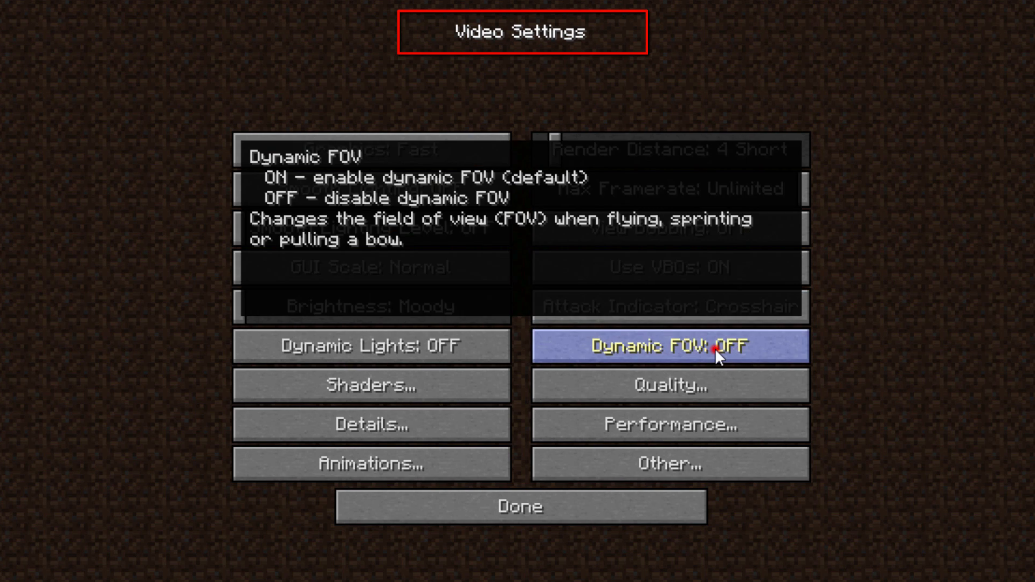
left_click(669, 385)
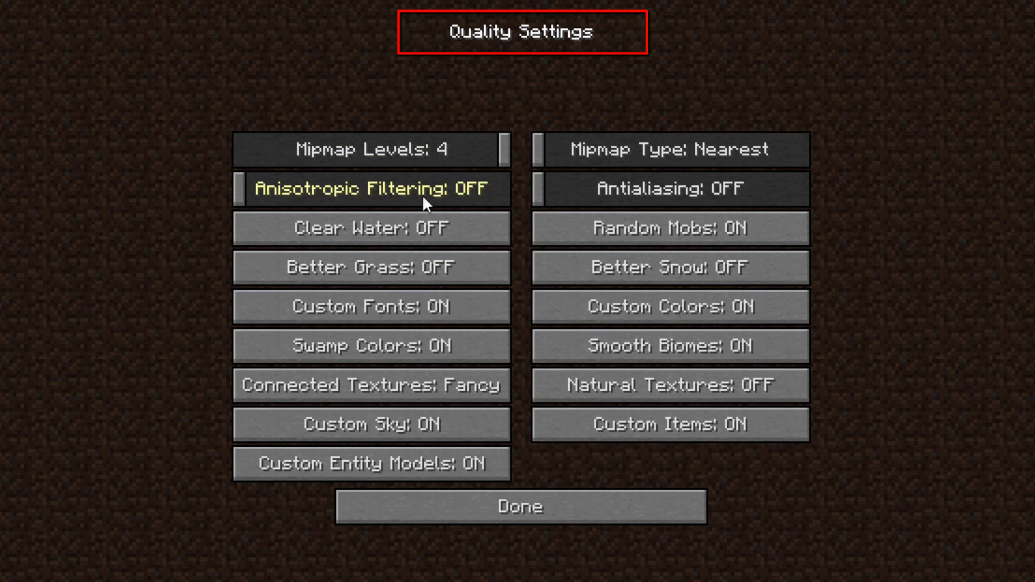
left_click(370, 347)
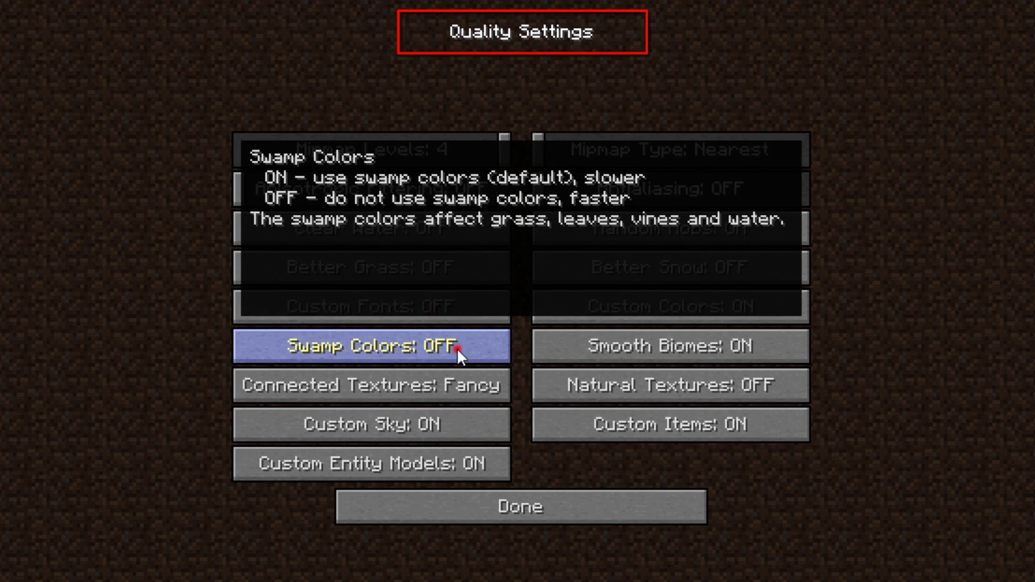
left_click(371, 385)
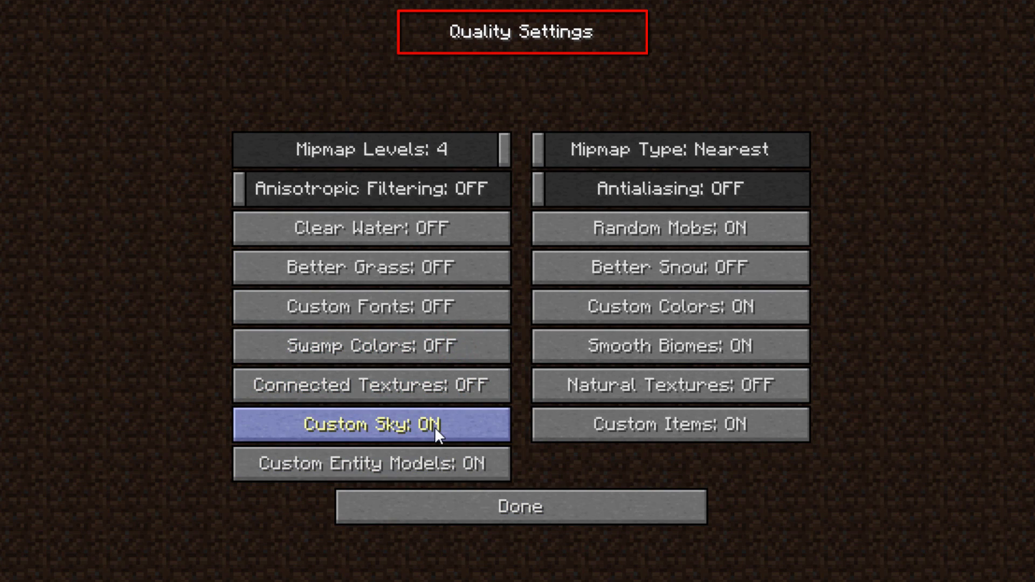
left_click(371, 424)
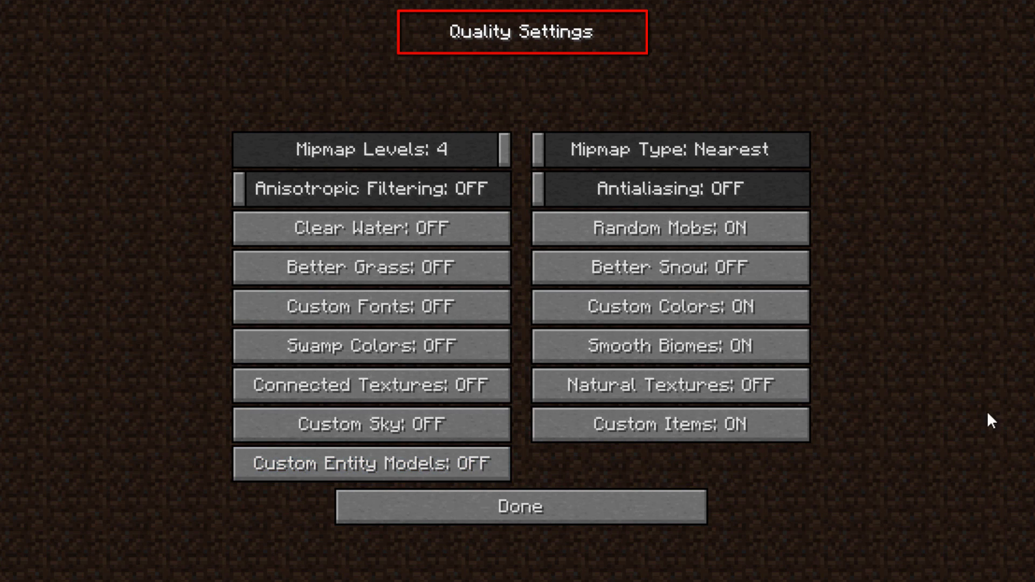
mouse_move(957, 262)
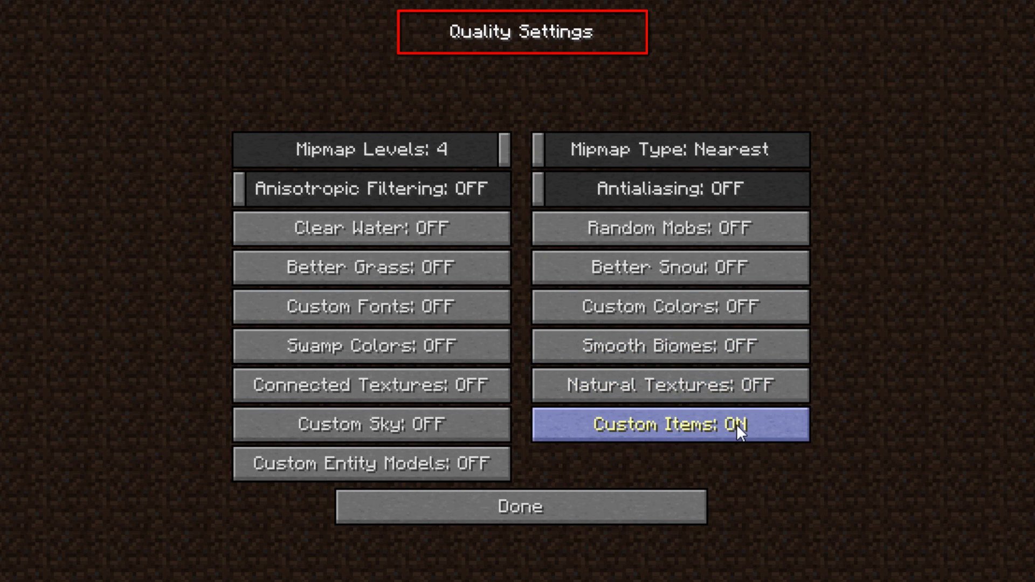
left_click(670, 425)
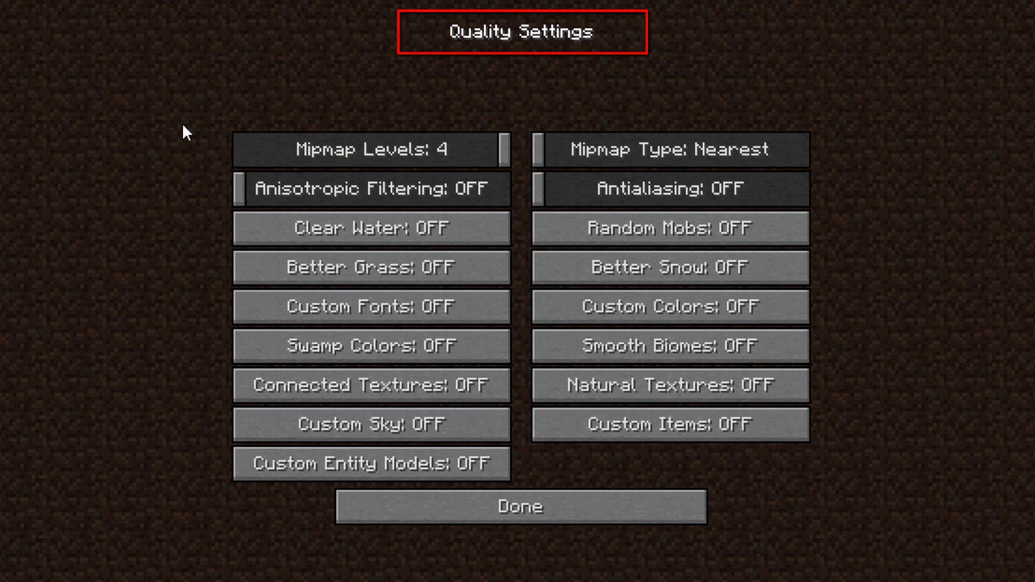
left_click(519, 506)
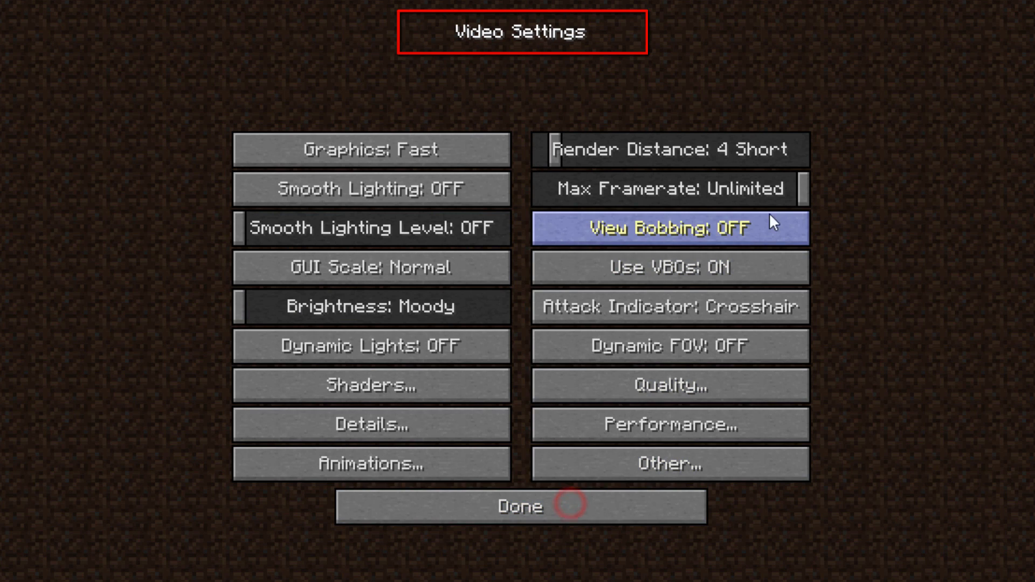
Step: Turn Fast Render on under Performance and Weather off under Other settings
left_click(670, 425)
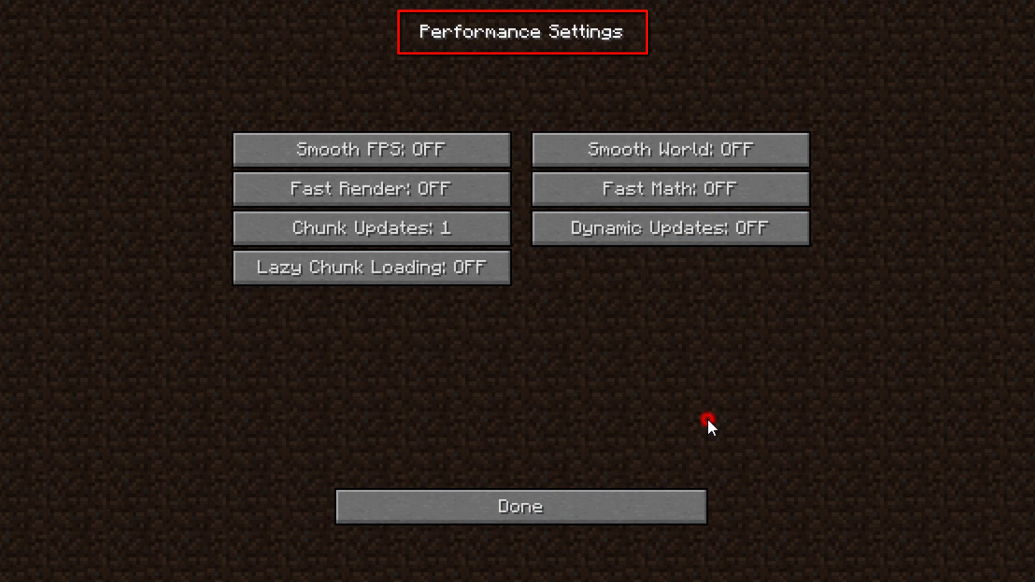
mouse_move(651, 403)
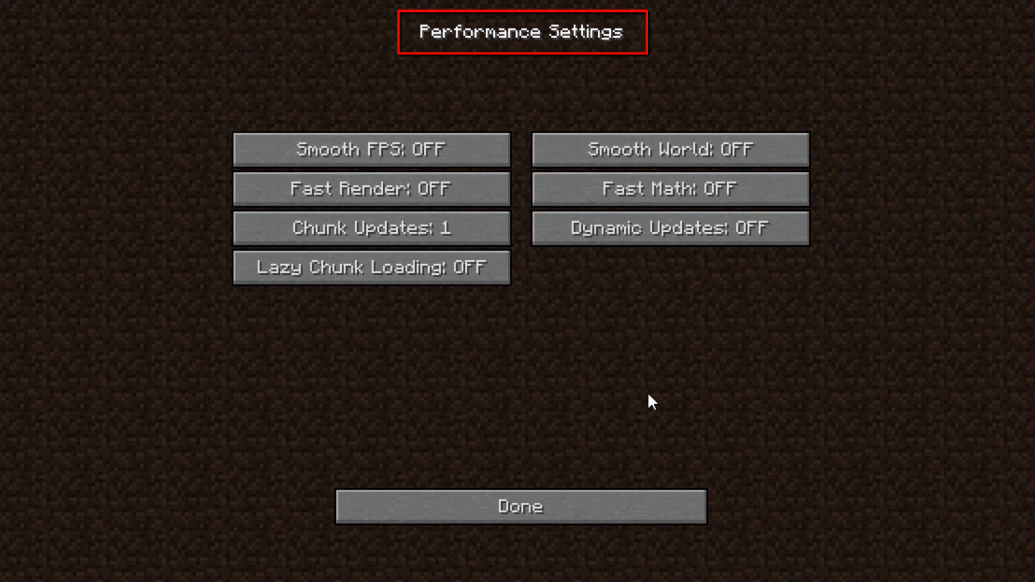
left_click(370, 189)
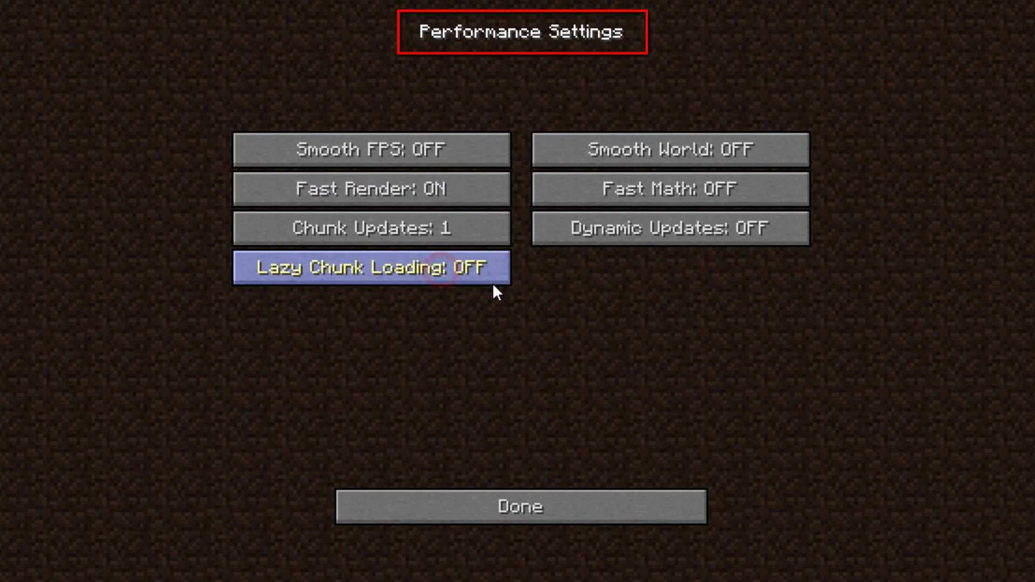
mouse_move(515, 388)
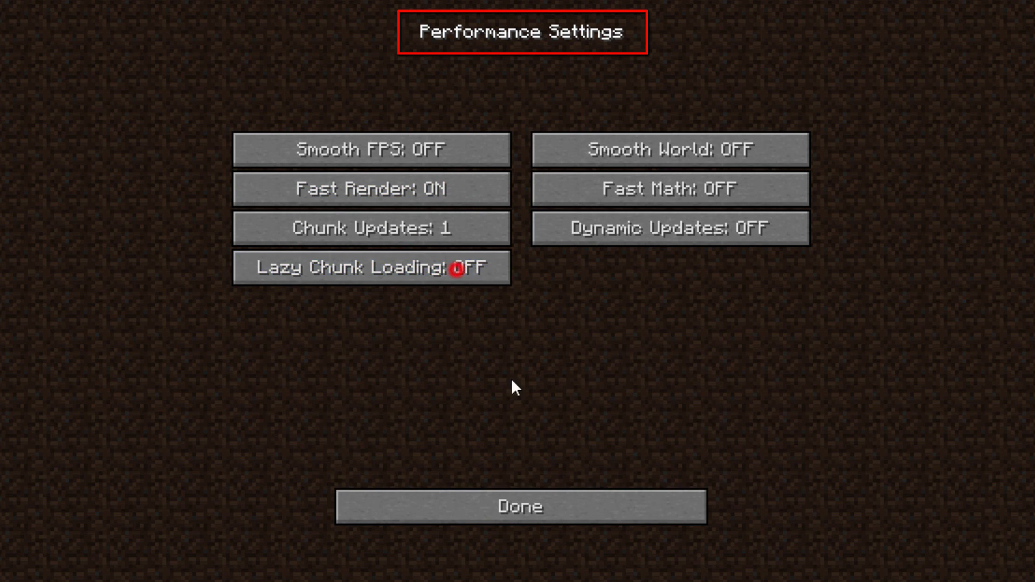
left_click(670, 149)
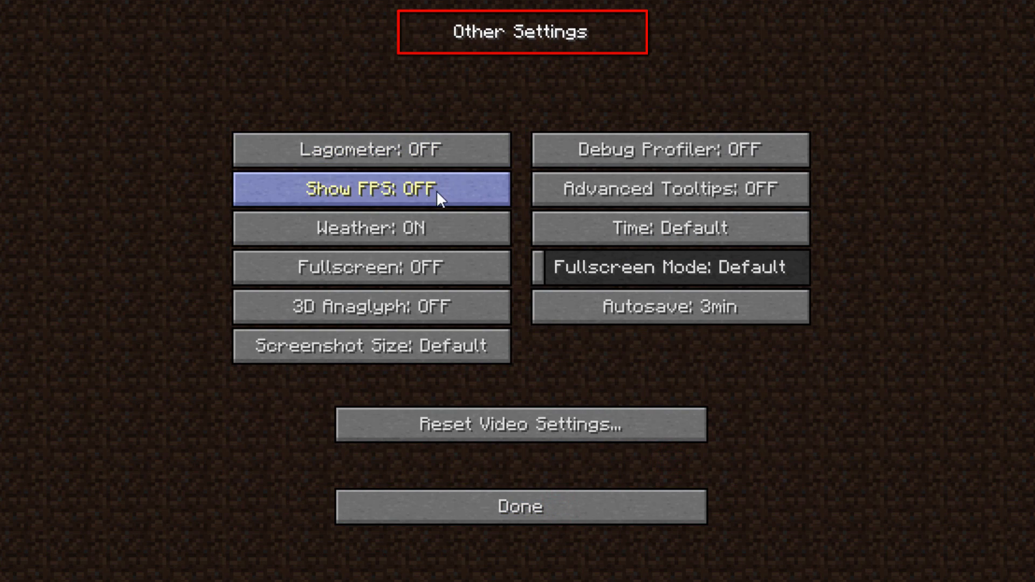
left_click(370, 228)
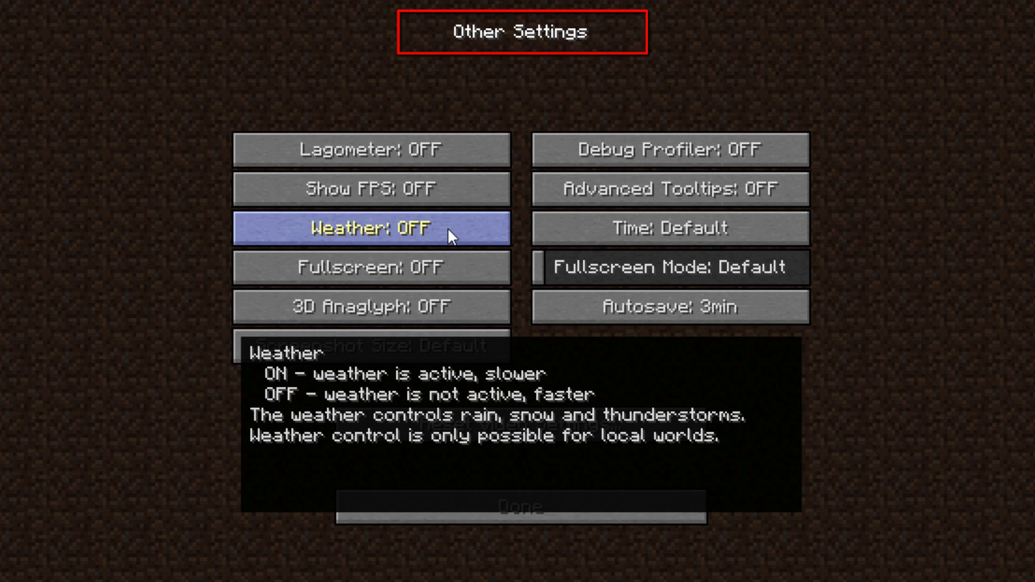
left_click(520, 507)
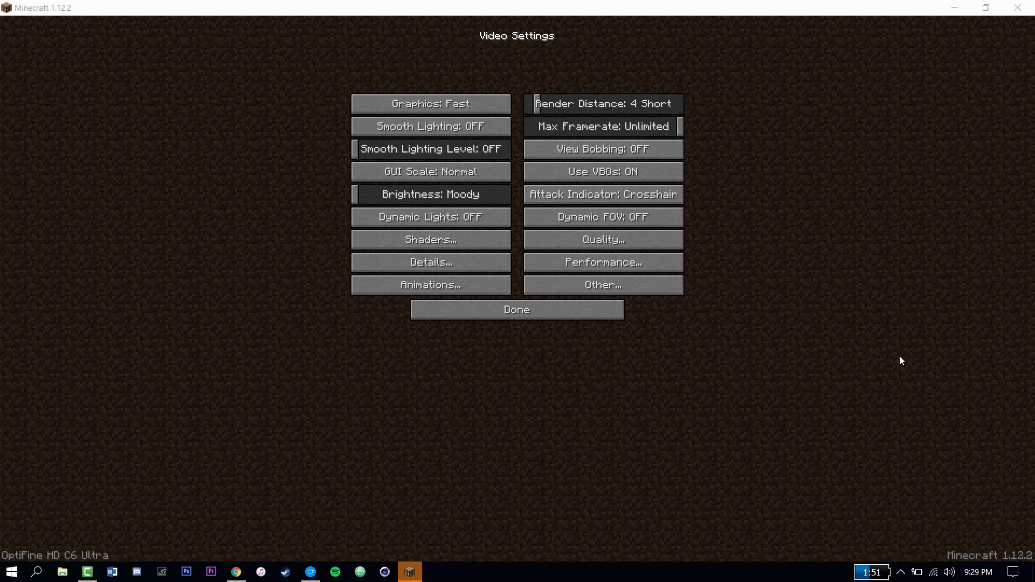
mouse_move(517, 309)
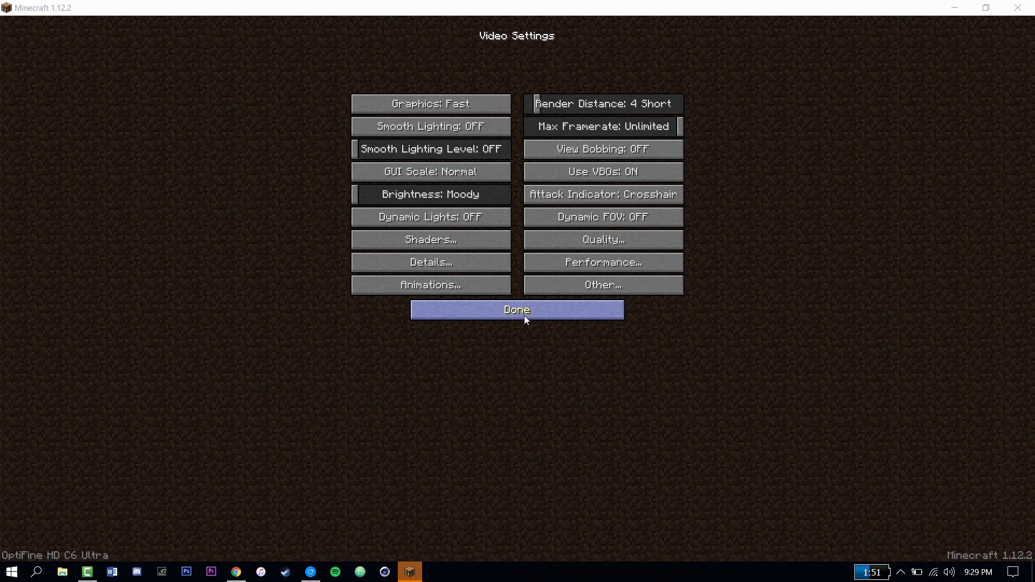
Step: Leave the video settings, enter the forest world and show the F3 FPS overlay
left_click(518, 309)
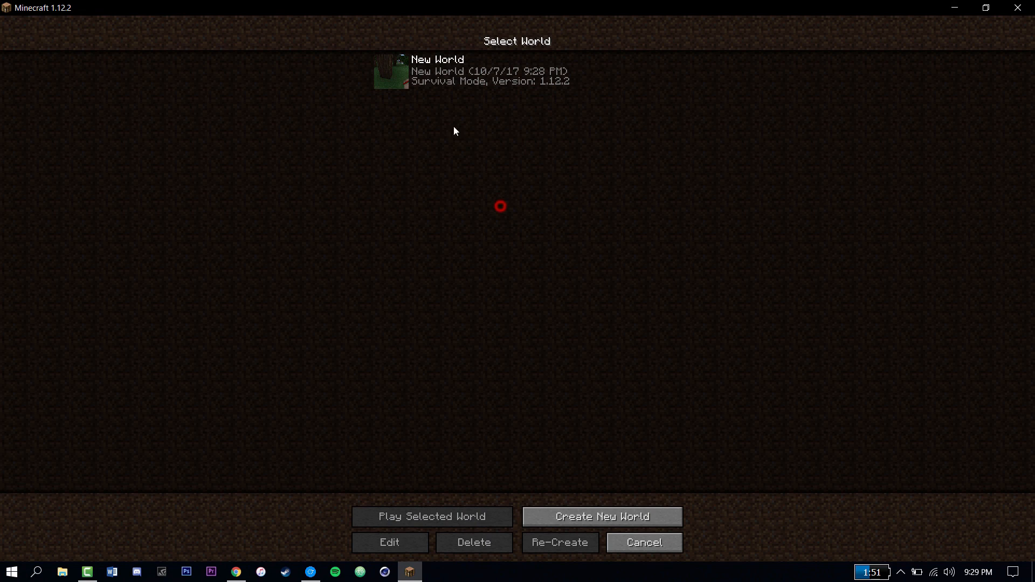
left_click(430, 516)
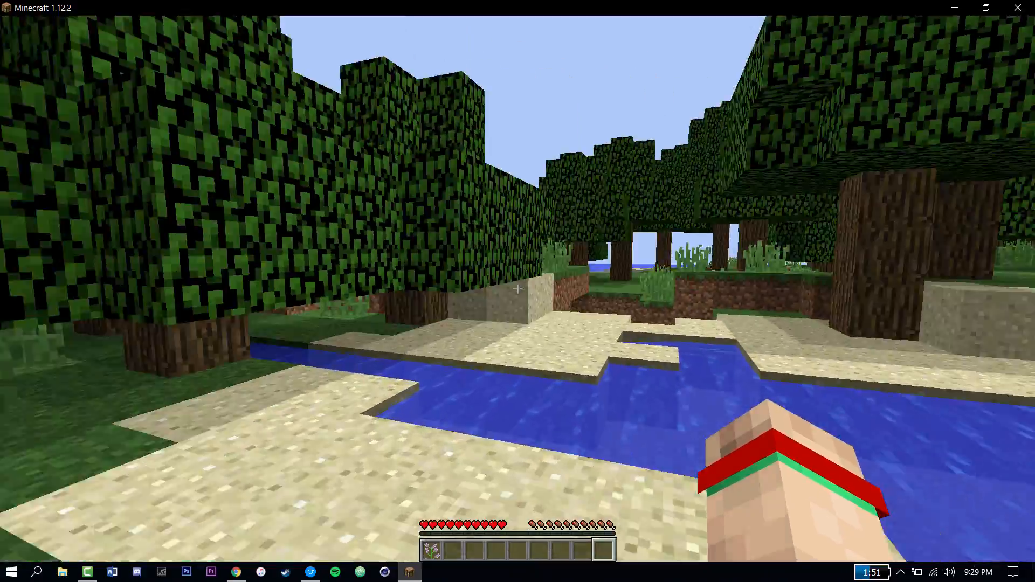
mouse_move(518, 291)
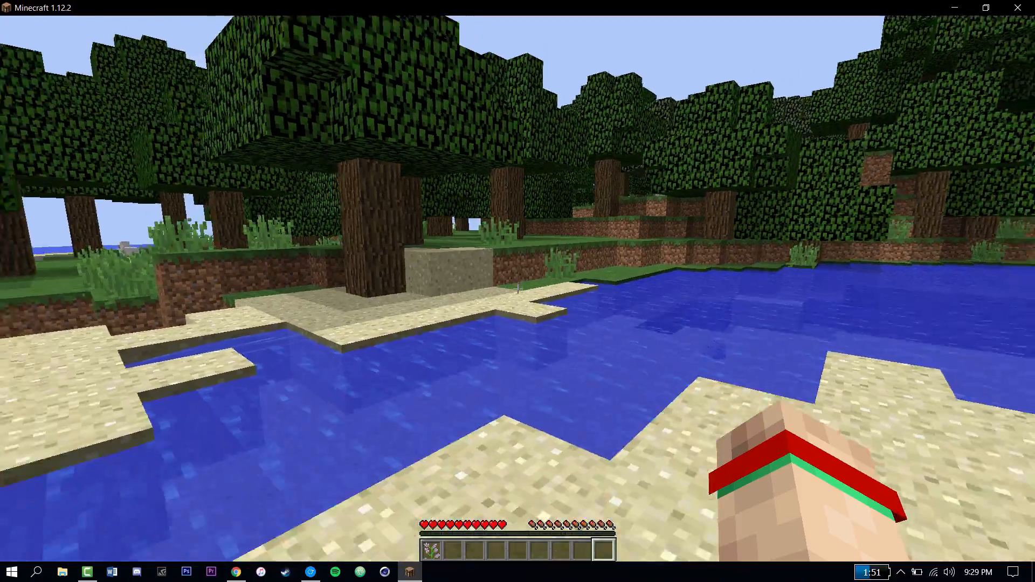
mouse_move(518, 288)
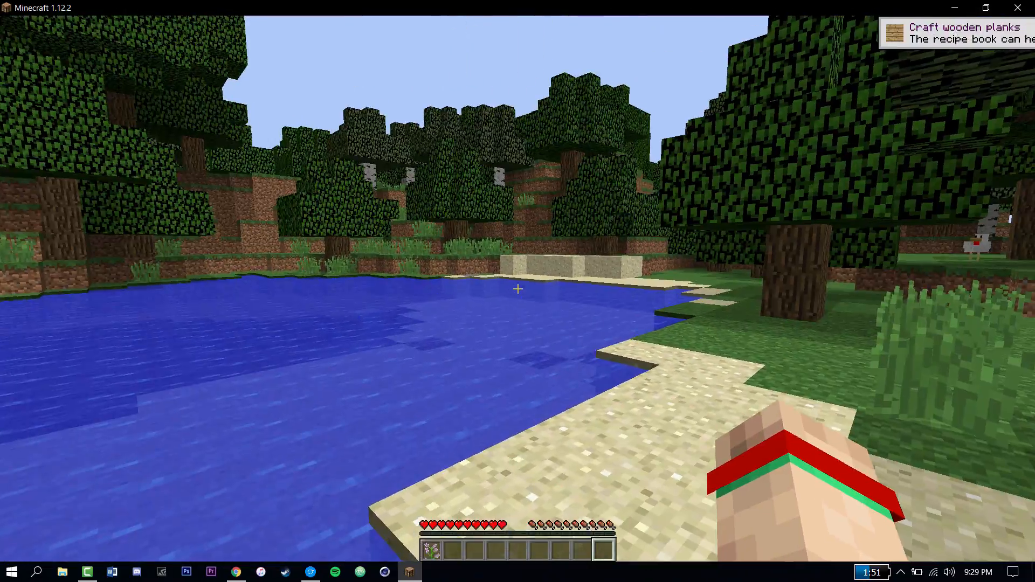
key("F3")
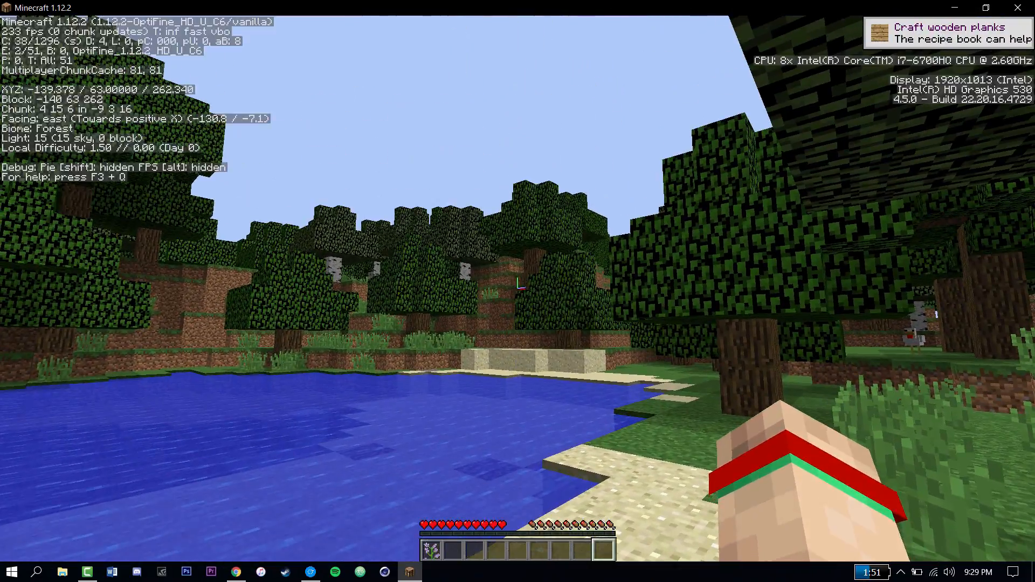
mouse_move(518, 291)
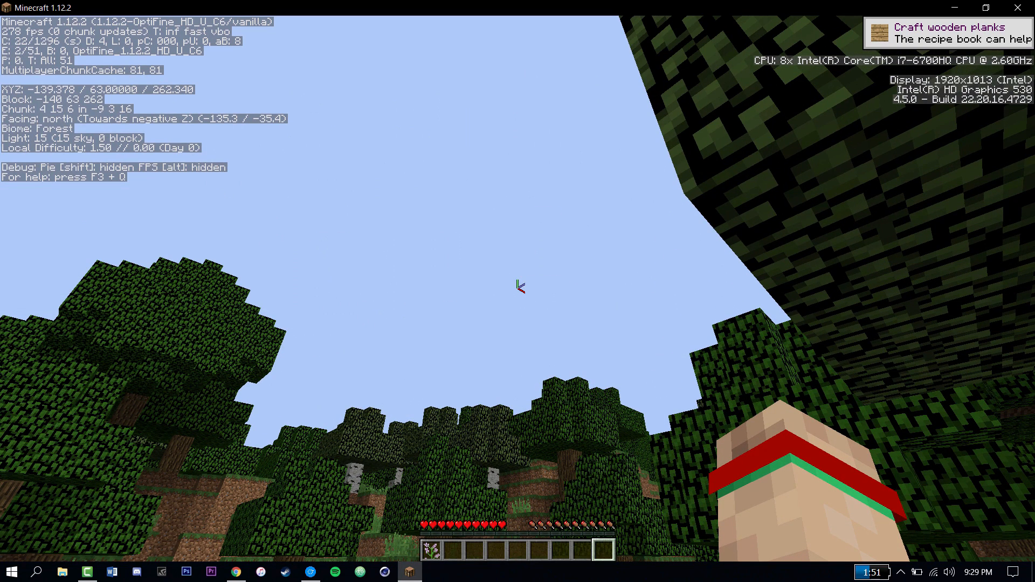
mouse_move(518, 285)
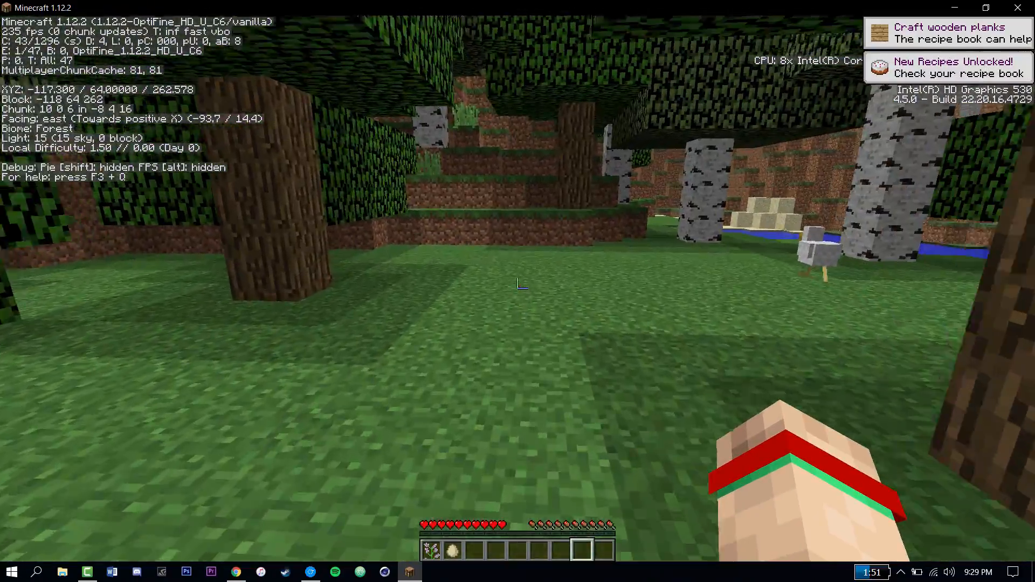
mouse_move(518, 291)
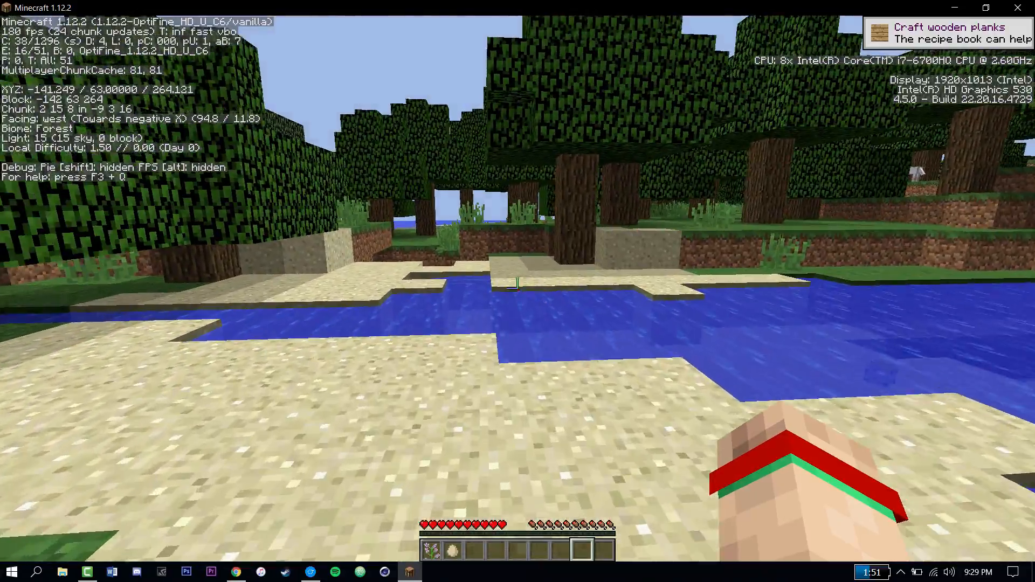
mouse_move(518, 291)
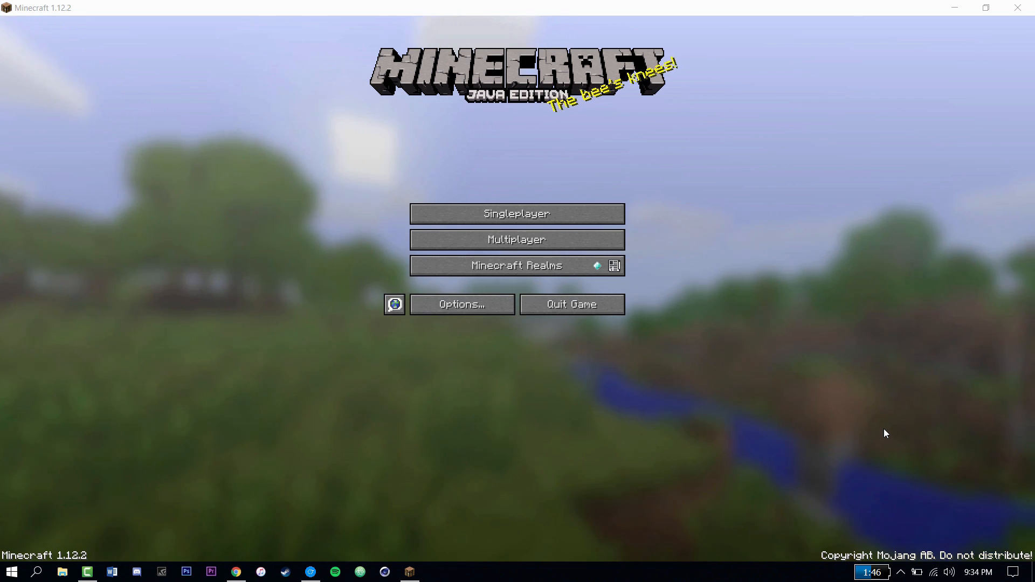
mouse_move(644, 156)
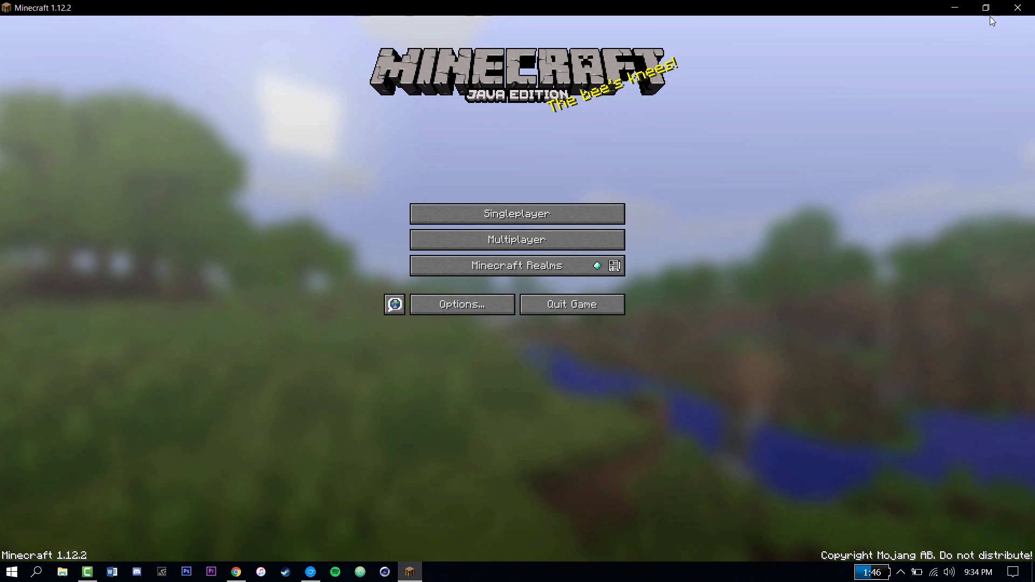
Step: Shrink the game to a small window and load the New World singleplayer save
left_click(986, 7)
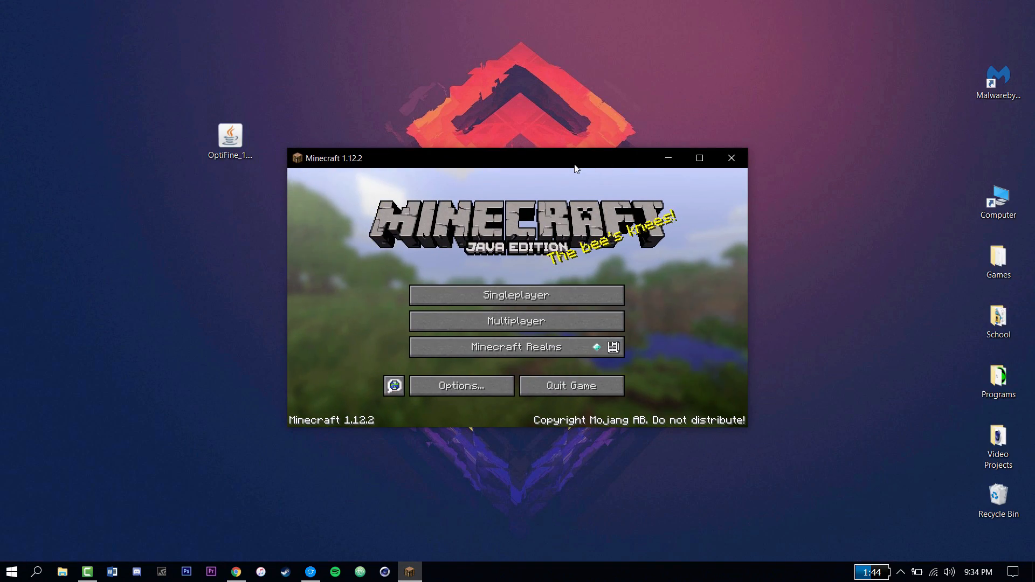
left_click(515, 294)
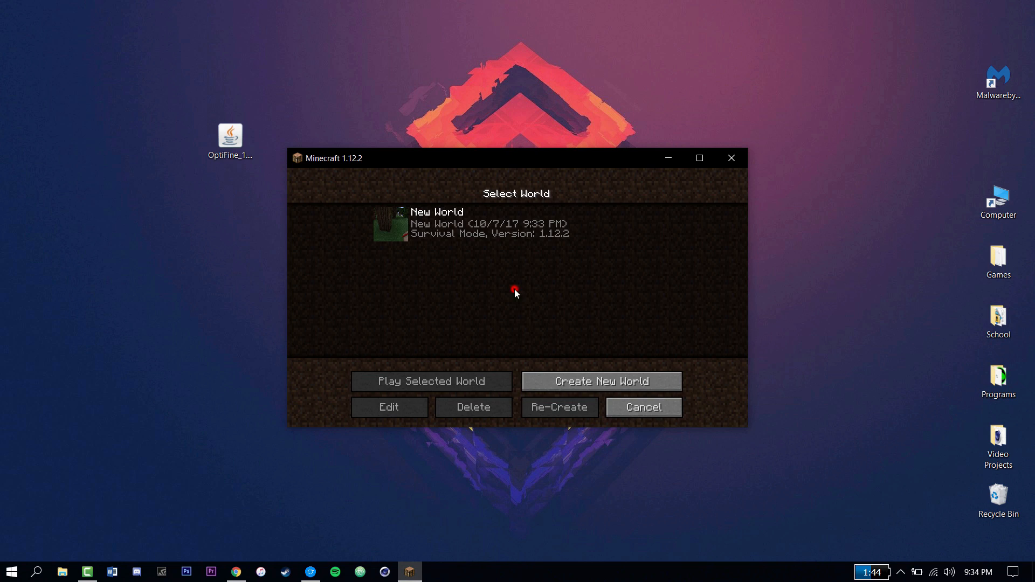
left_click(432, 381)
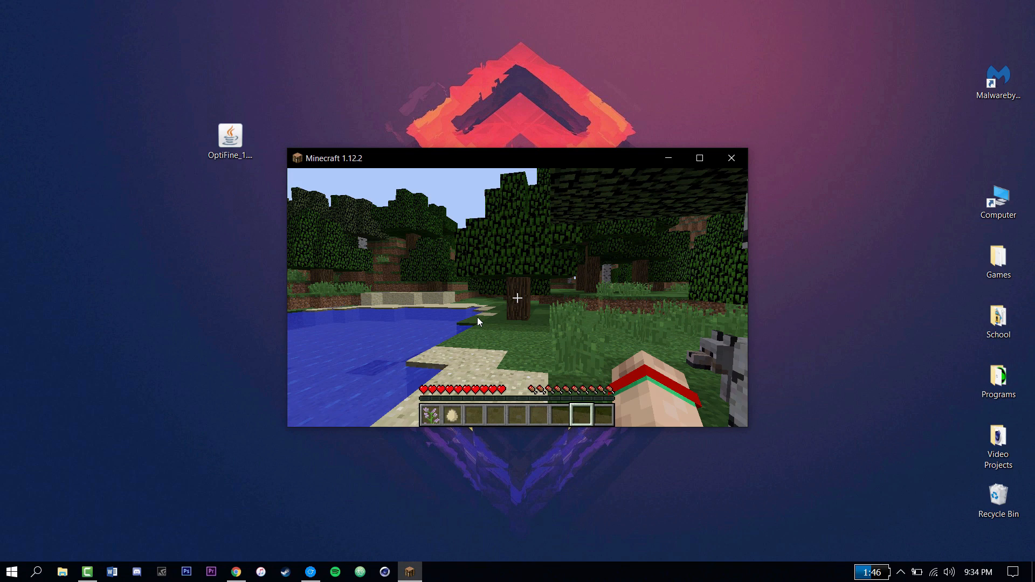
Step: Show the F3 frame-rate overlay, then pause, resume, and pause the game again
key("F3")
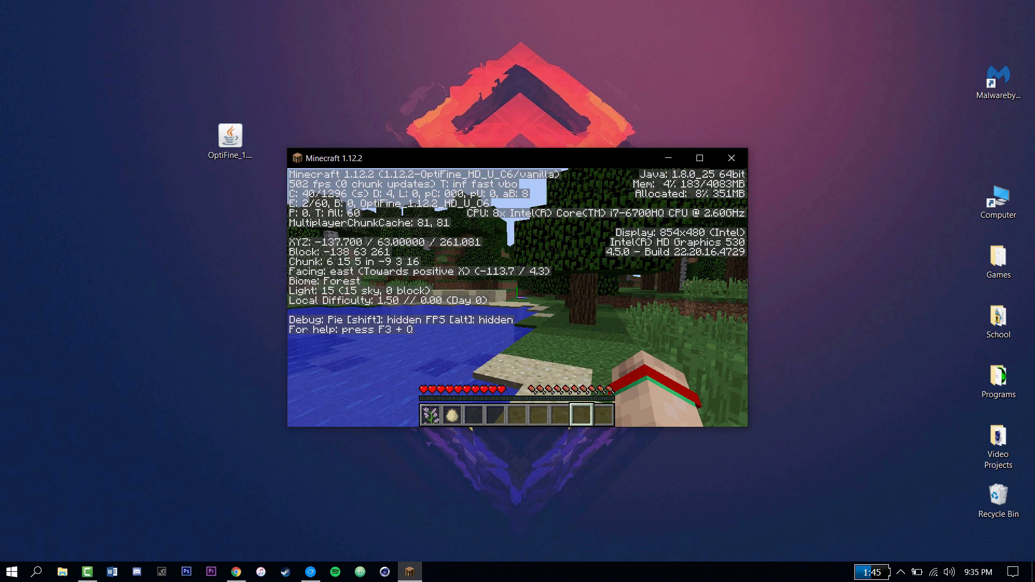
mouse_move(519, 297)
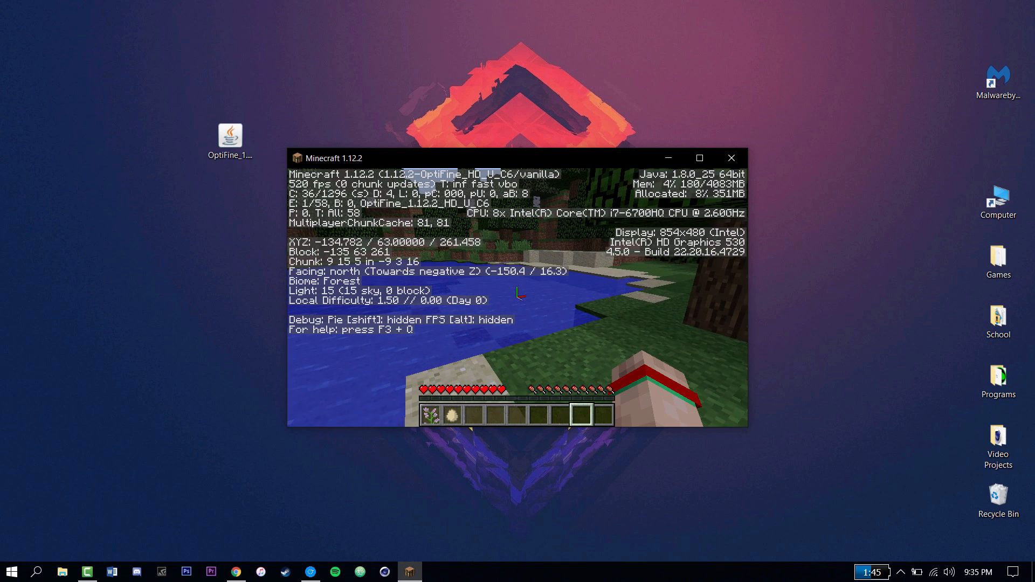
key("Escape")
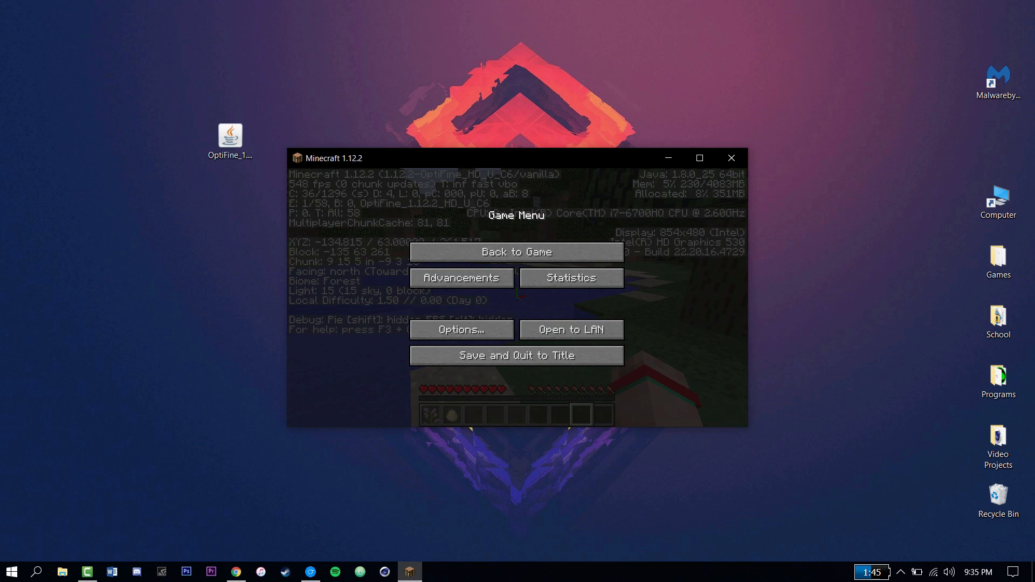
left_click(517, 252)
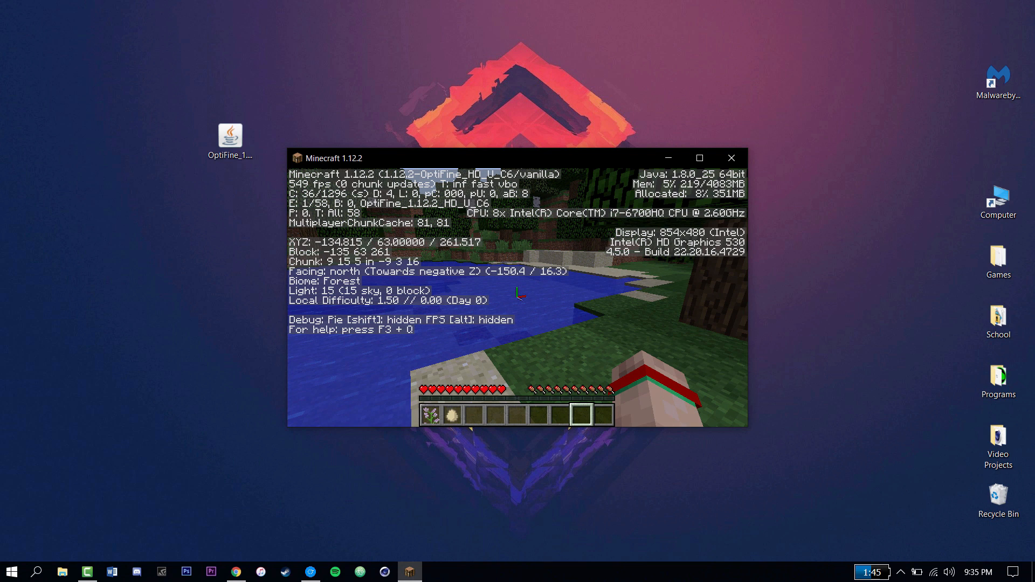
key("Escape")
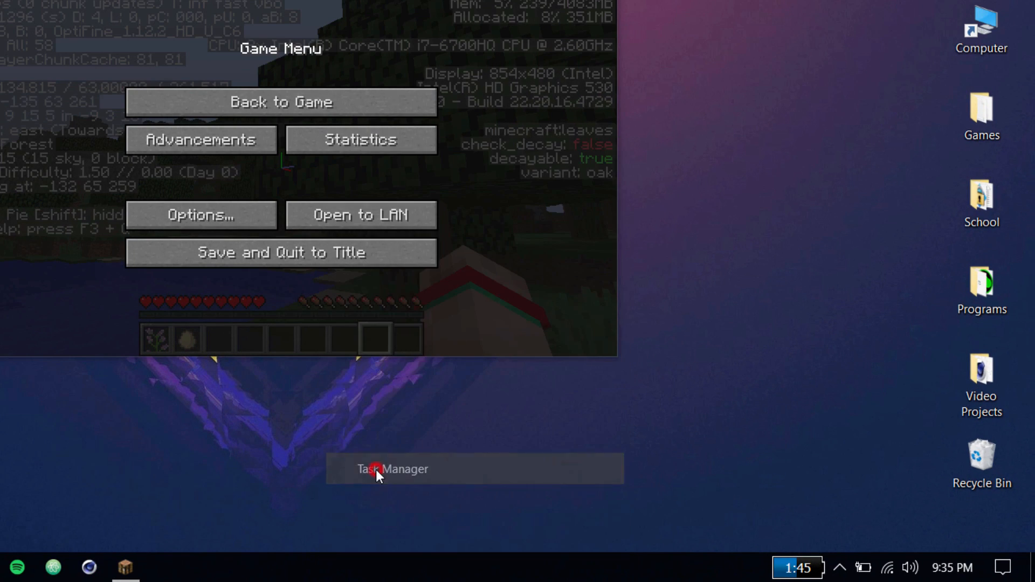
Step: In Task Manager Details sorted by CPU, open javaw.exe's priority options, then close Task Manager
left_click(392, 469)
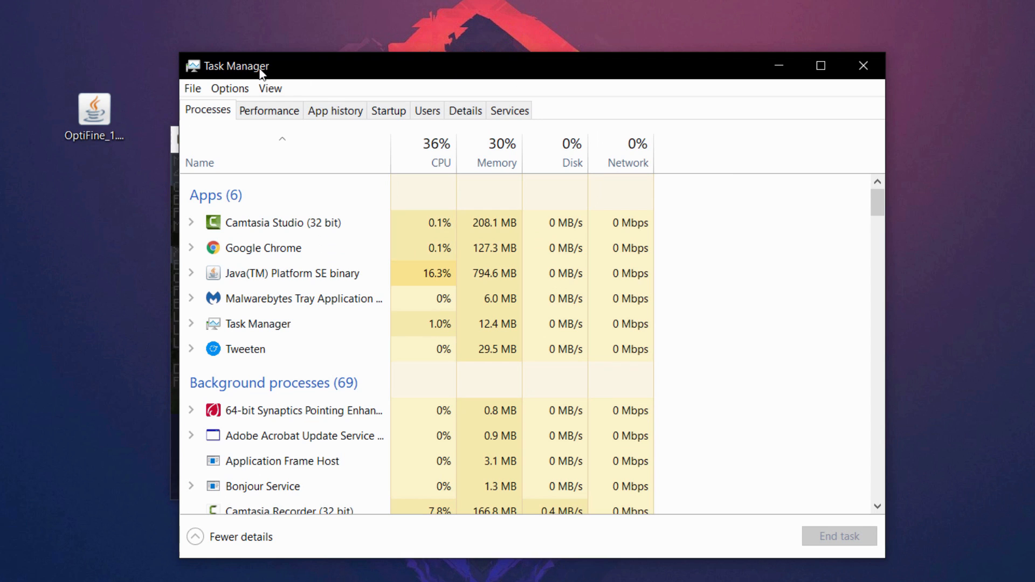
left_click(466, 110)
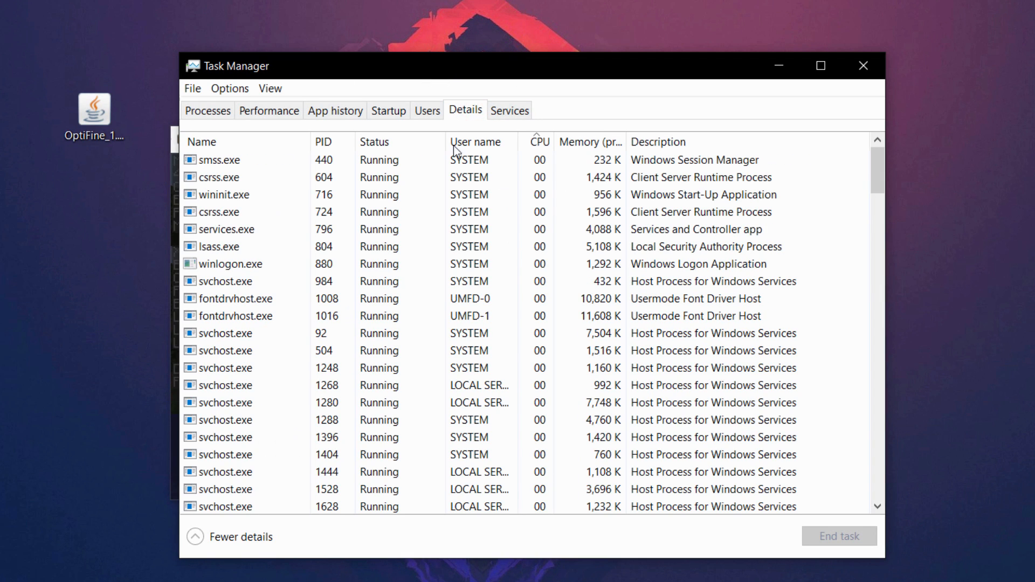
left_click(539, 142)
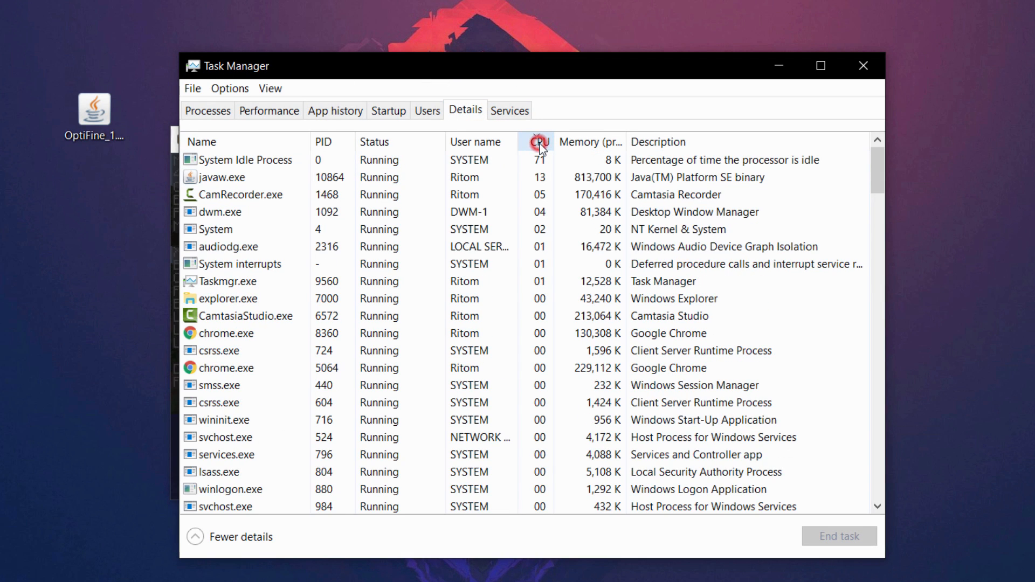
left_click(540, 142)
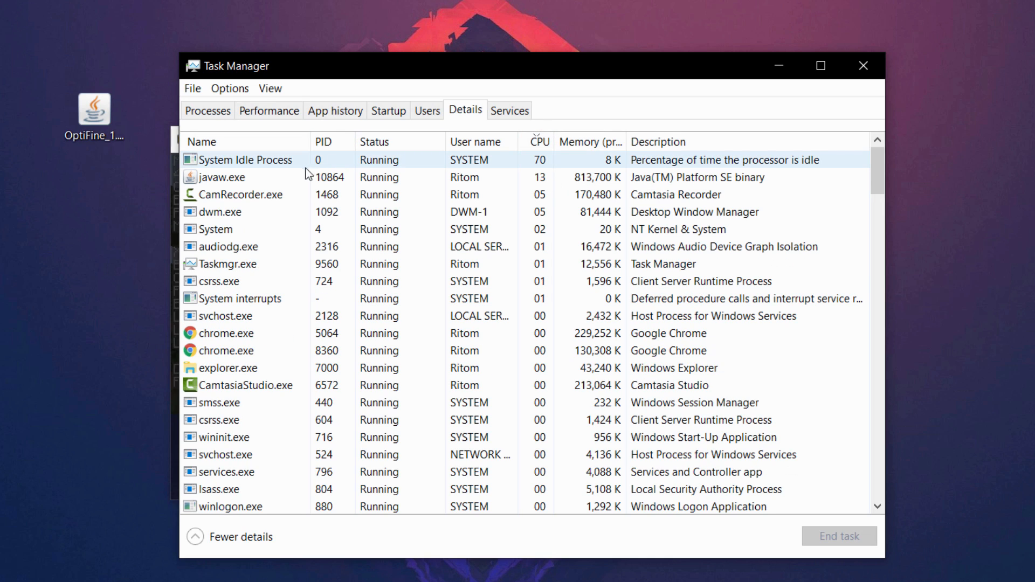
left_click(224, 177)
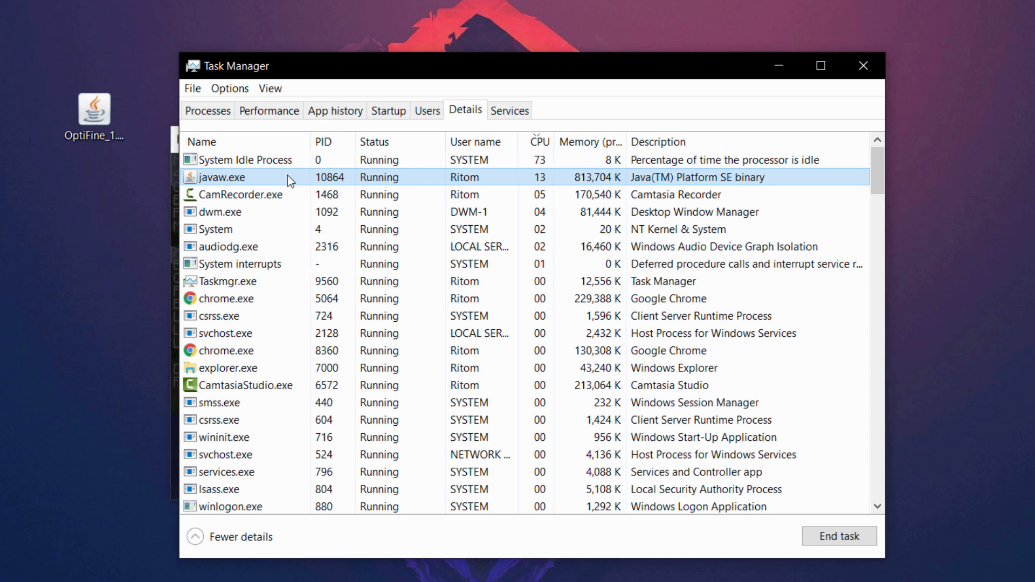
left_click(244, 159)
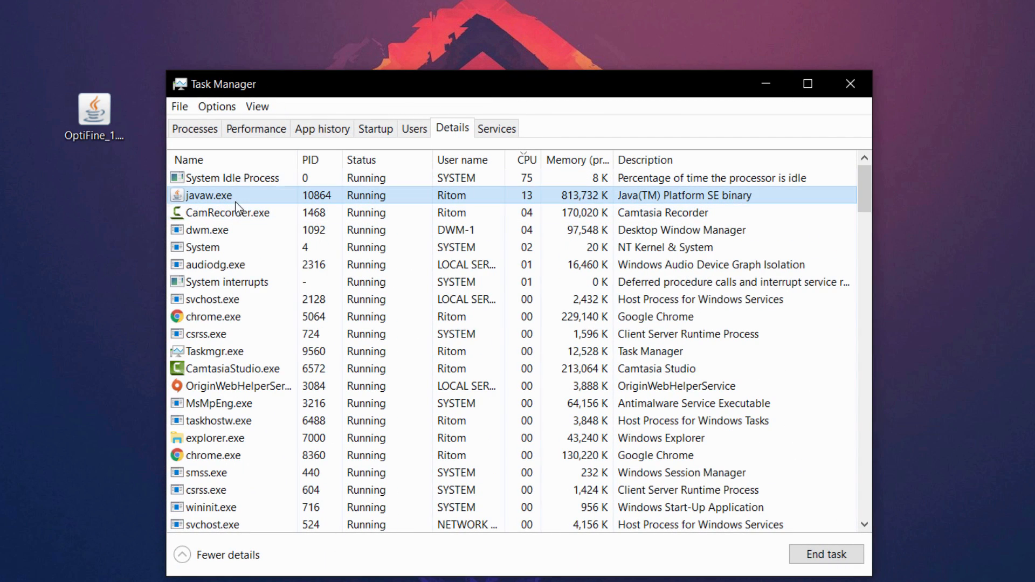
right_click(209, 195)
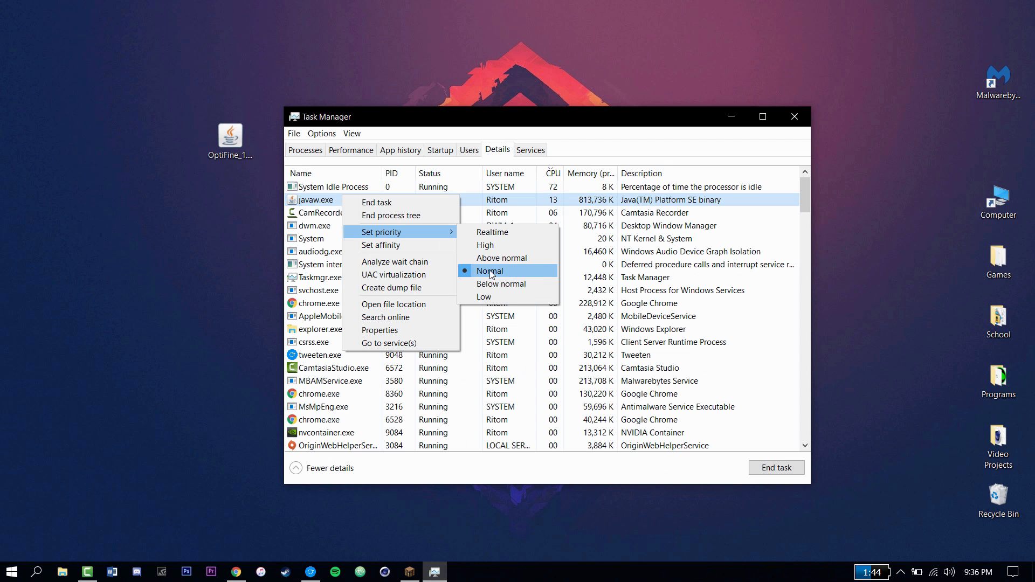
mouse_move(498, 245)
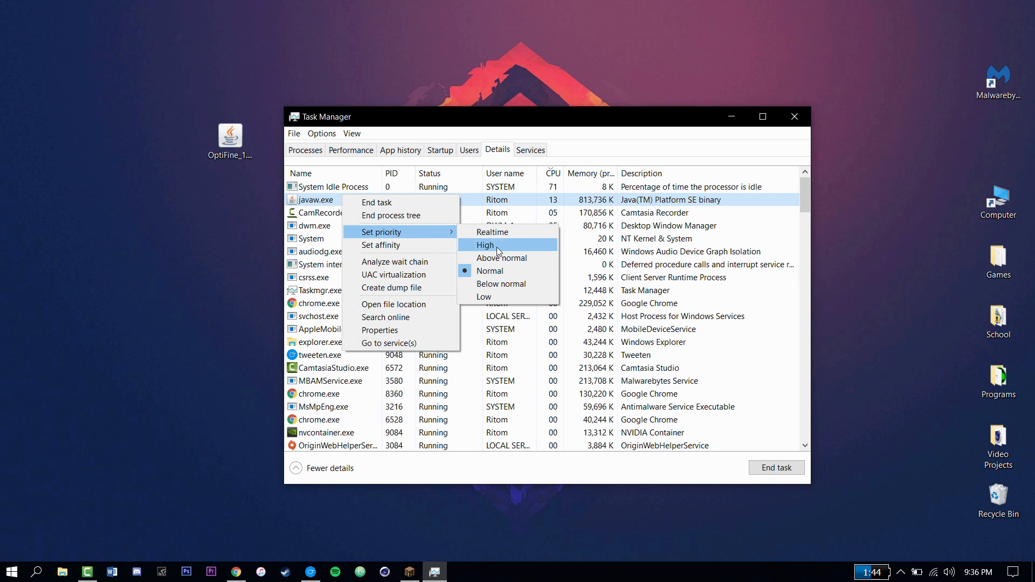
mouse_move(502, 258)
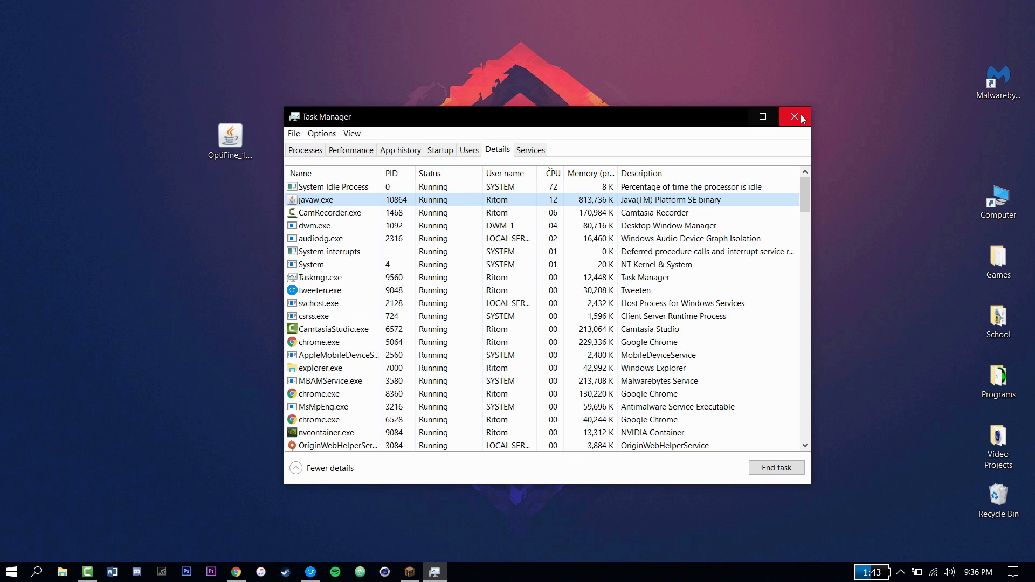
left_click(795, 116)
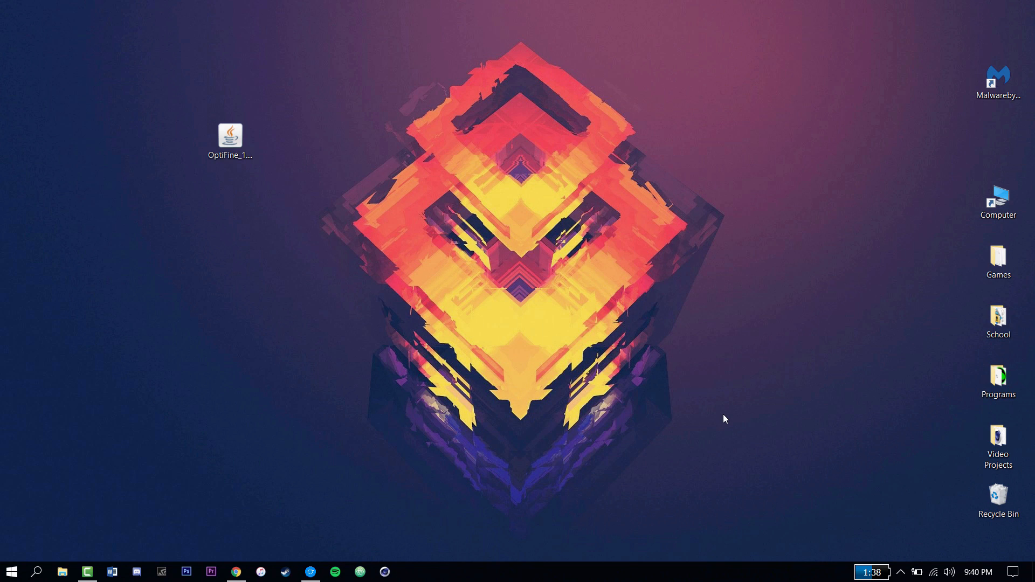